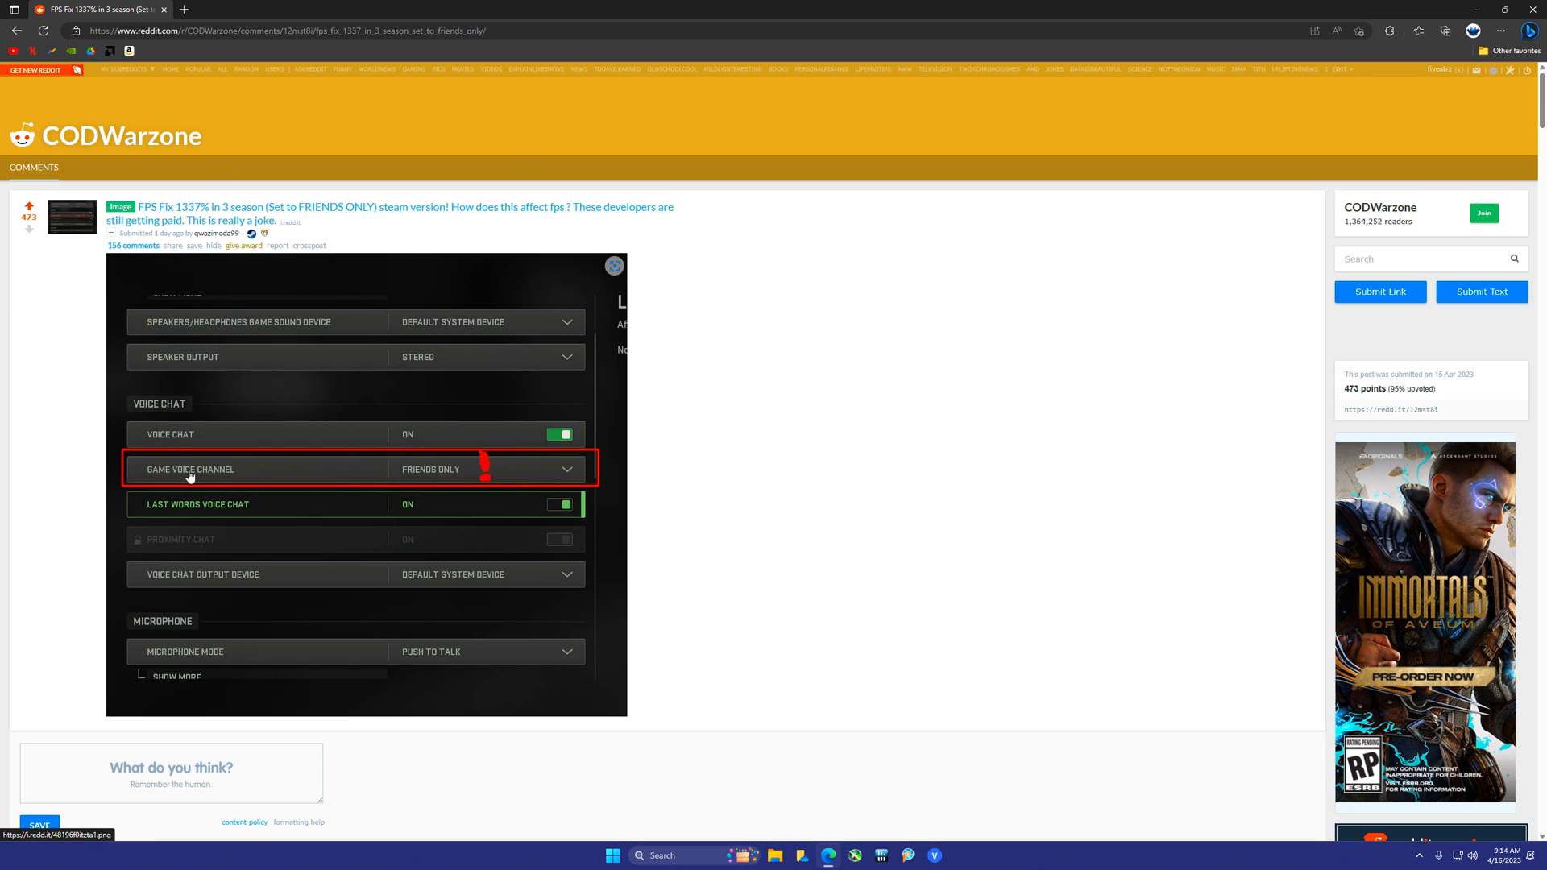
{"action": "mouse_move", "coordinate": [454, 483]}
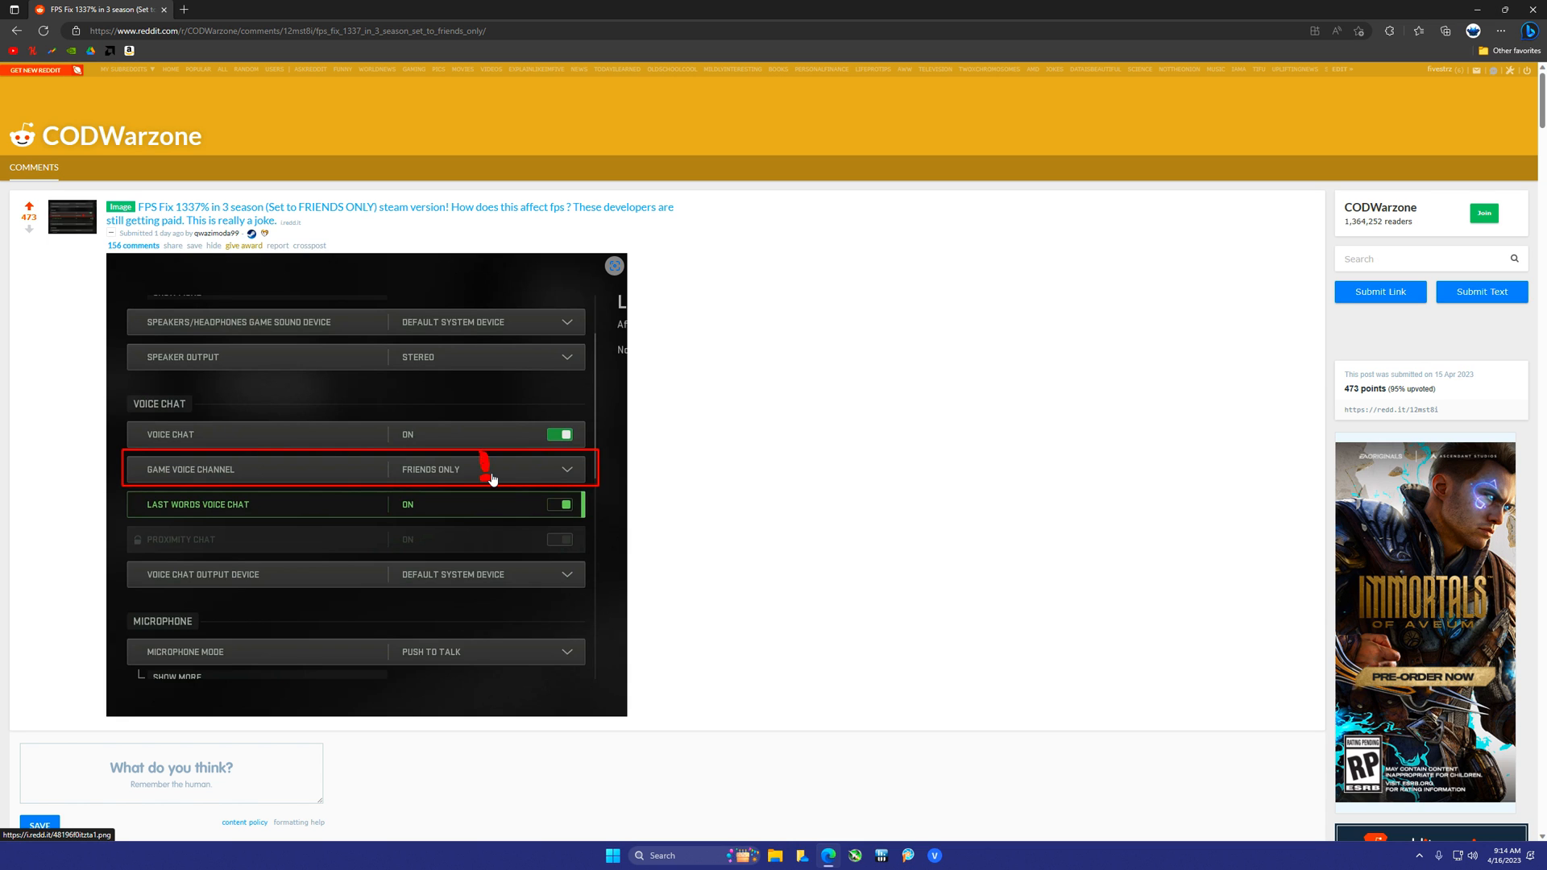
Read further down the Reddit post showing Game Voice Channel set to Friends Only
{"action": "scroll", "scroll_direction": "down", "scroll_amount": 3}
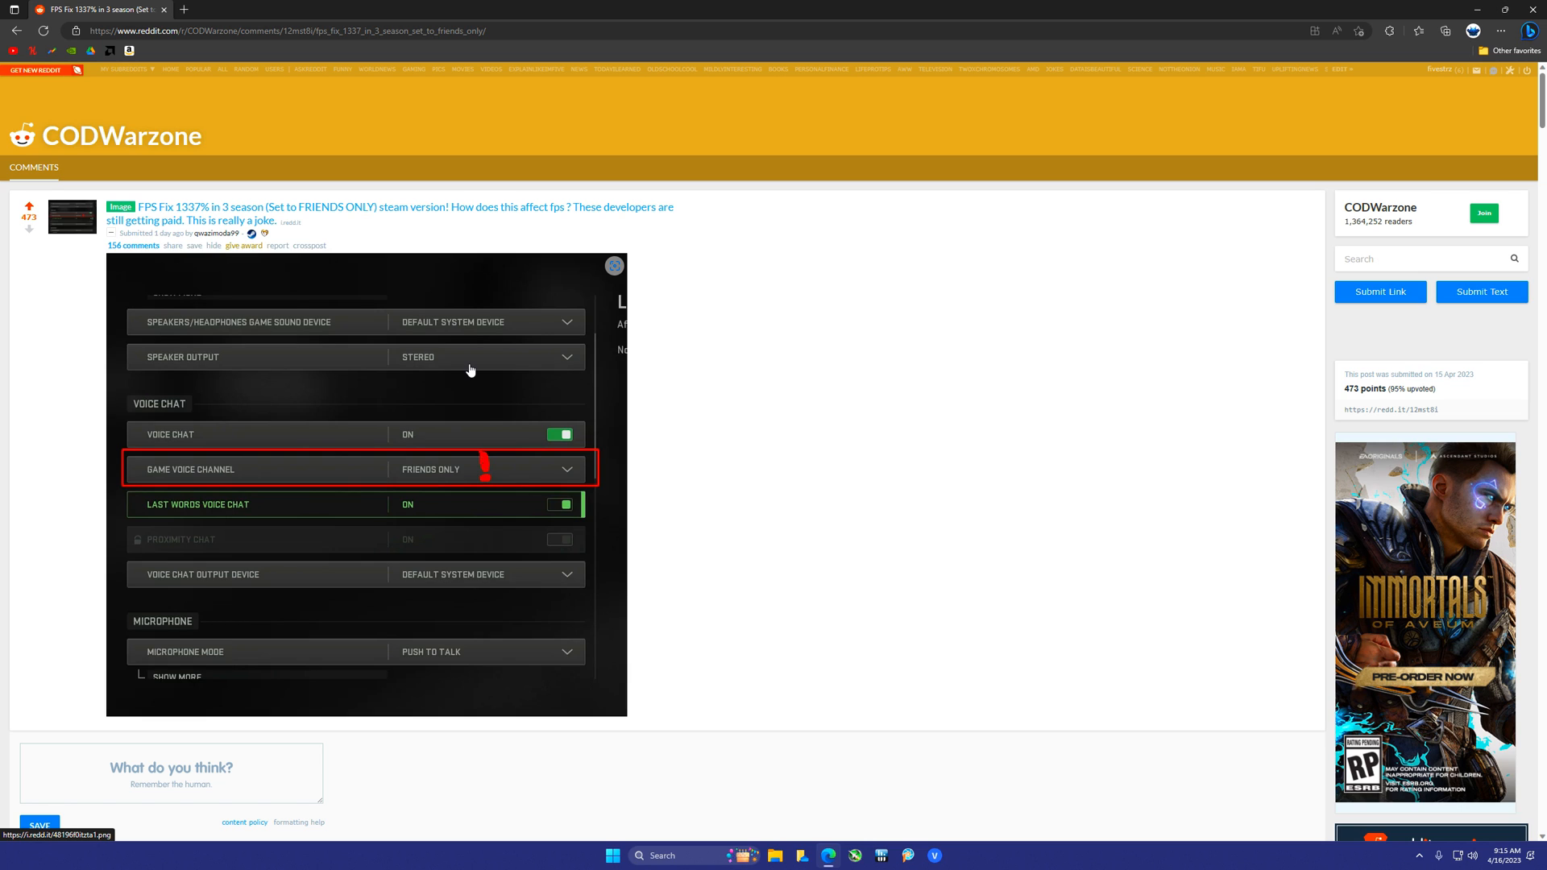
{"action": "mouse_move", "coordinate": [438, 410]}
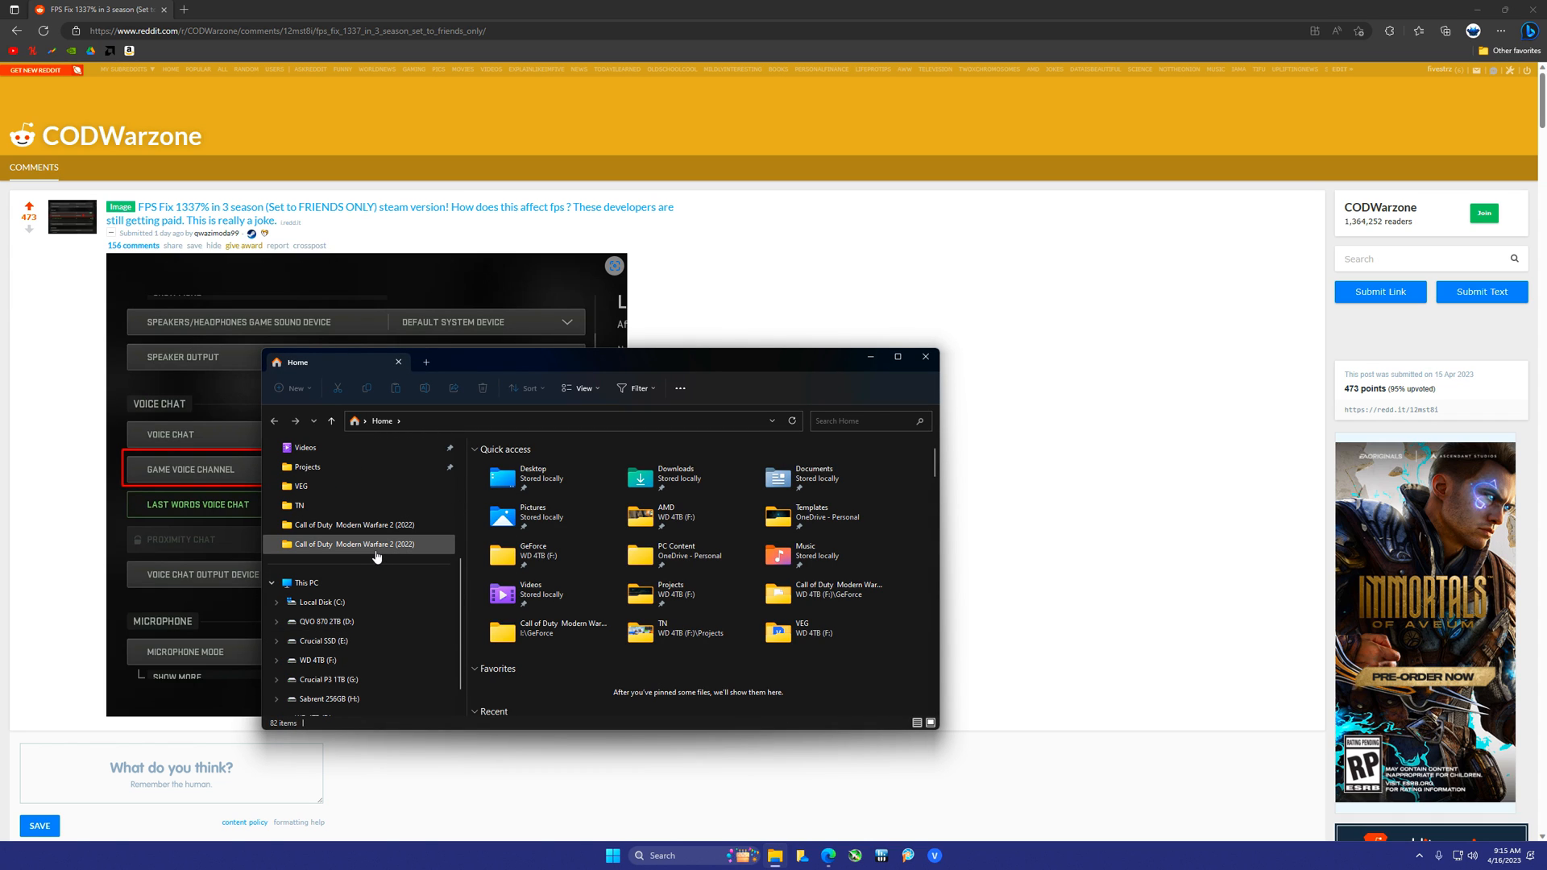
Browse WD 4TB (F:) > GeForce > Call of Duty Modern Warfare 2 (2022) full screen and select a recording
{"action": "left_click", "coordinate": [311, 620]}
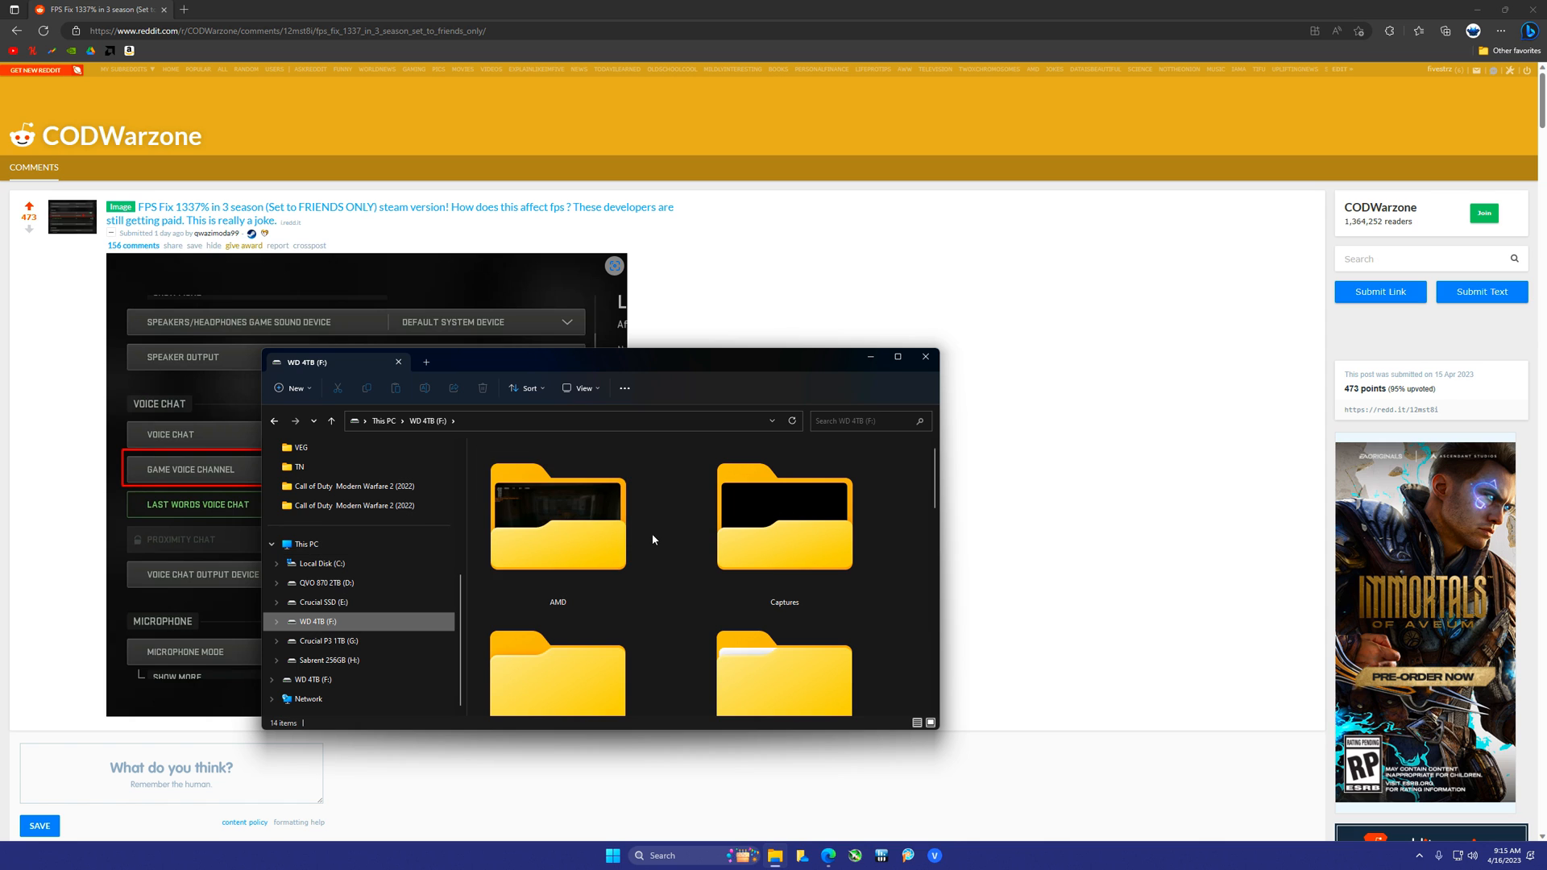
{"action": "left_click", "coordinate": [897, 356]}
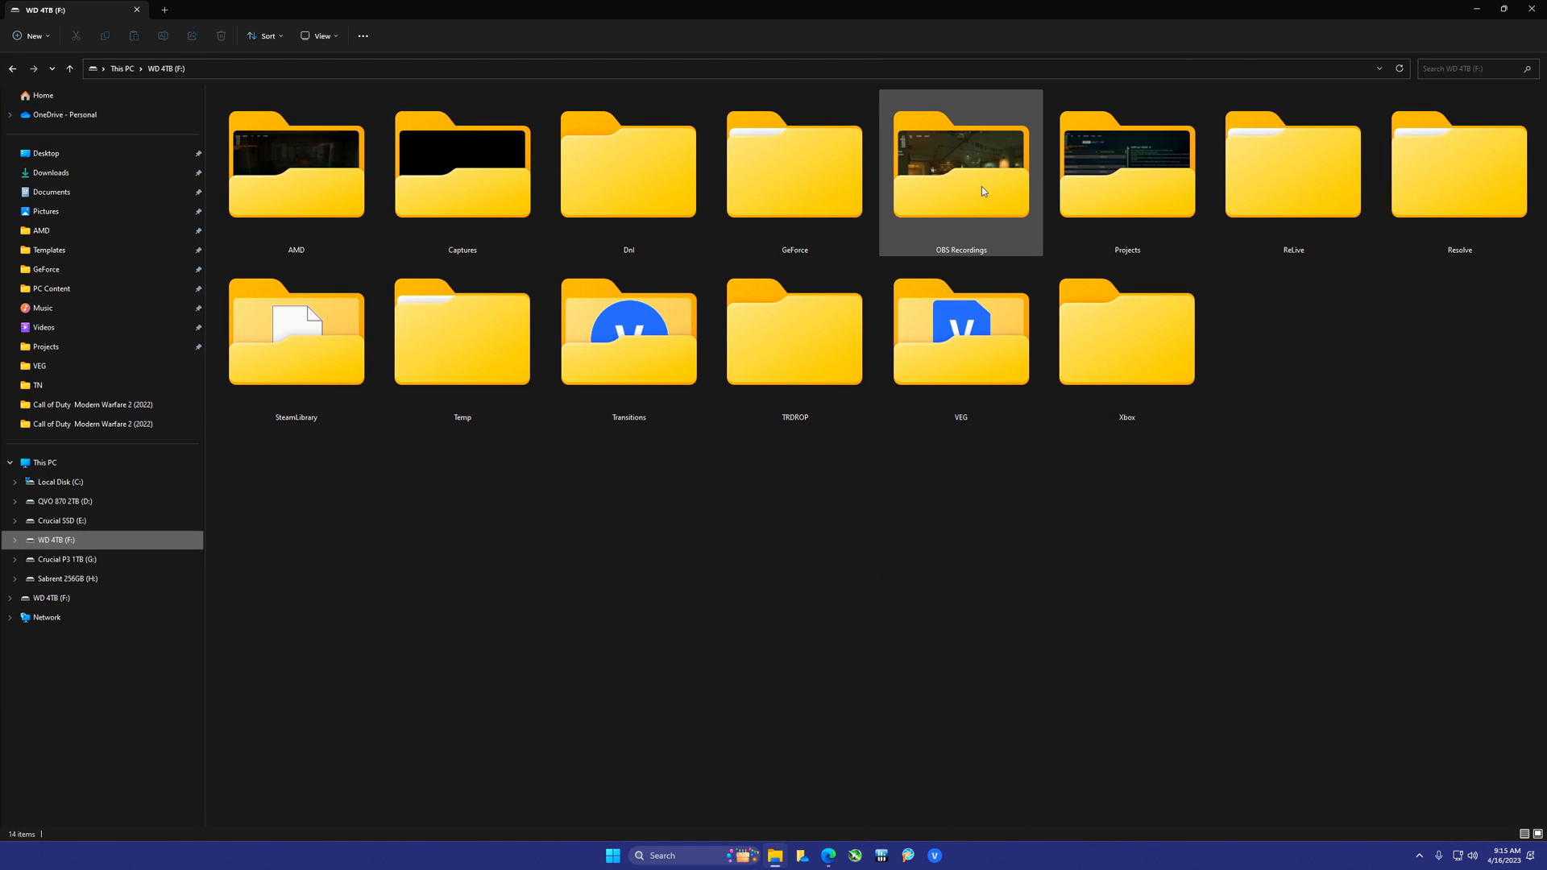
{"action": "double_click", "coordinate": [792, 164]}
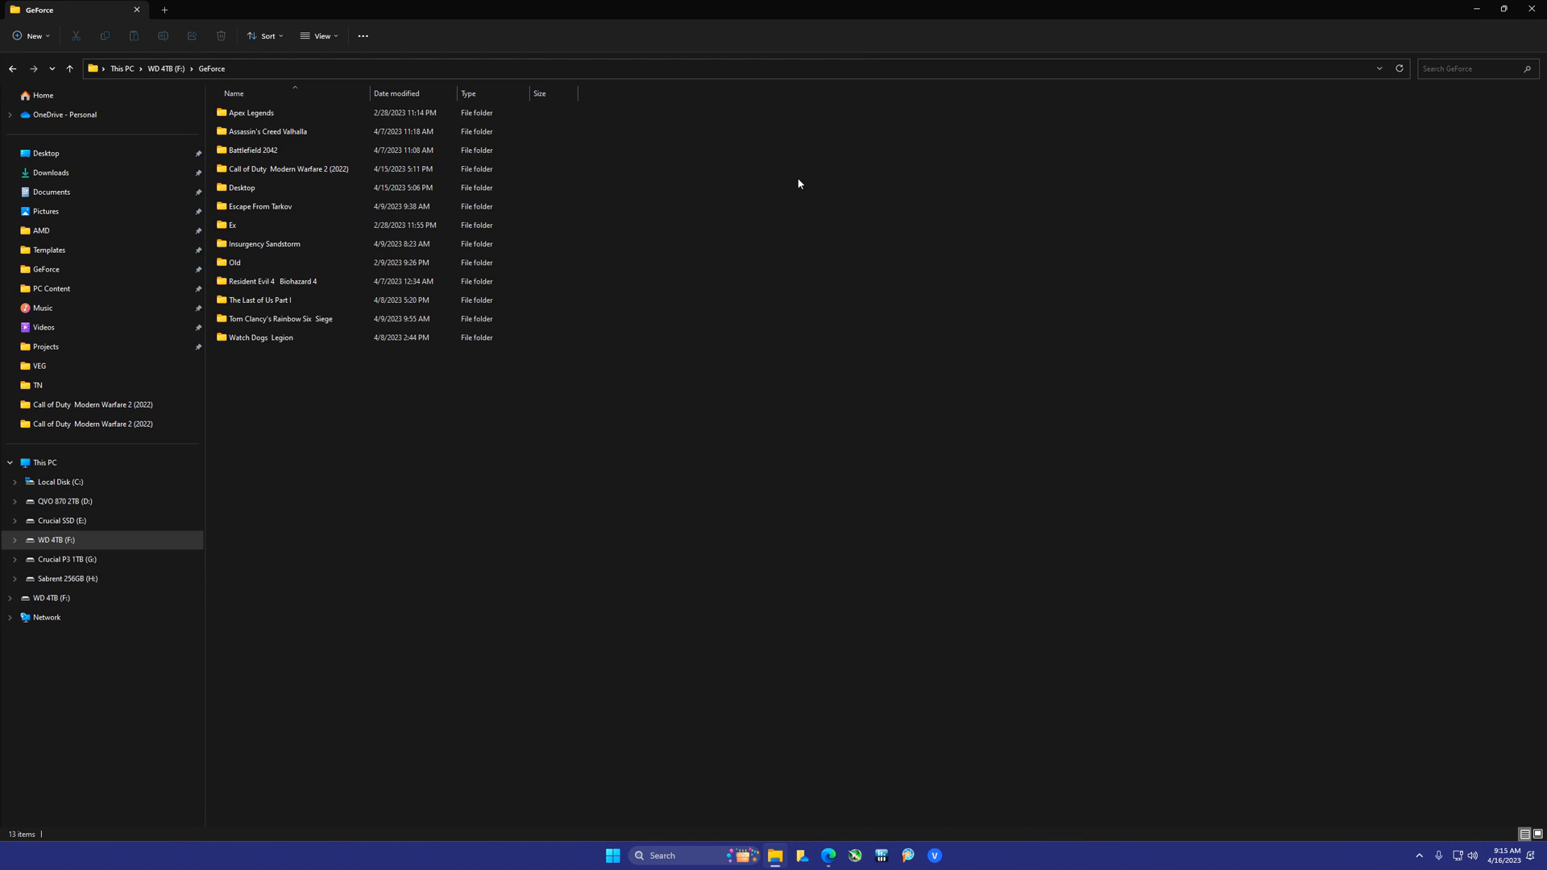
{"action": "double_click", "coordinate": [288, 168]}
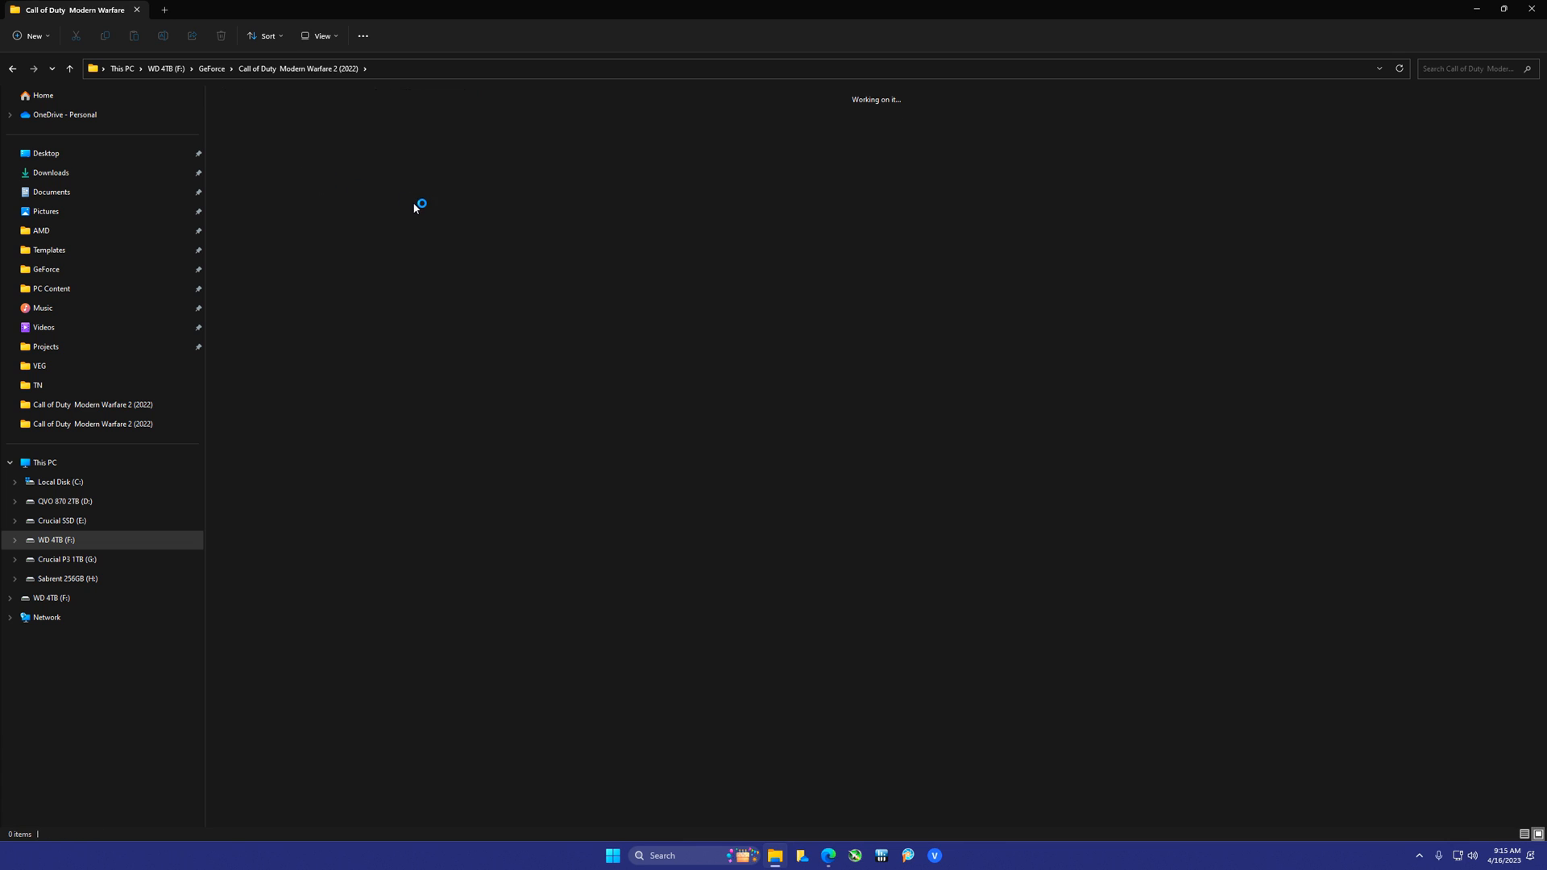
{"action": "mouse_move", "coordinate": [501, 231]}
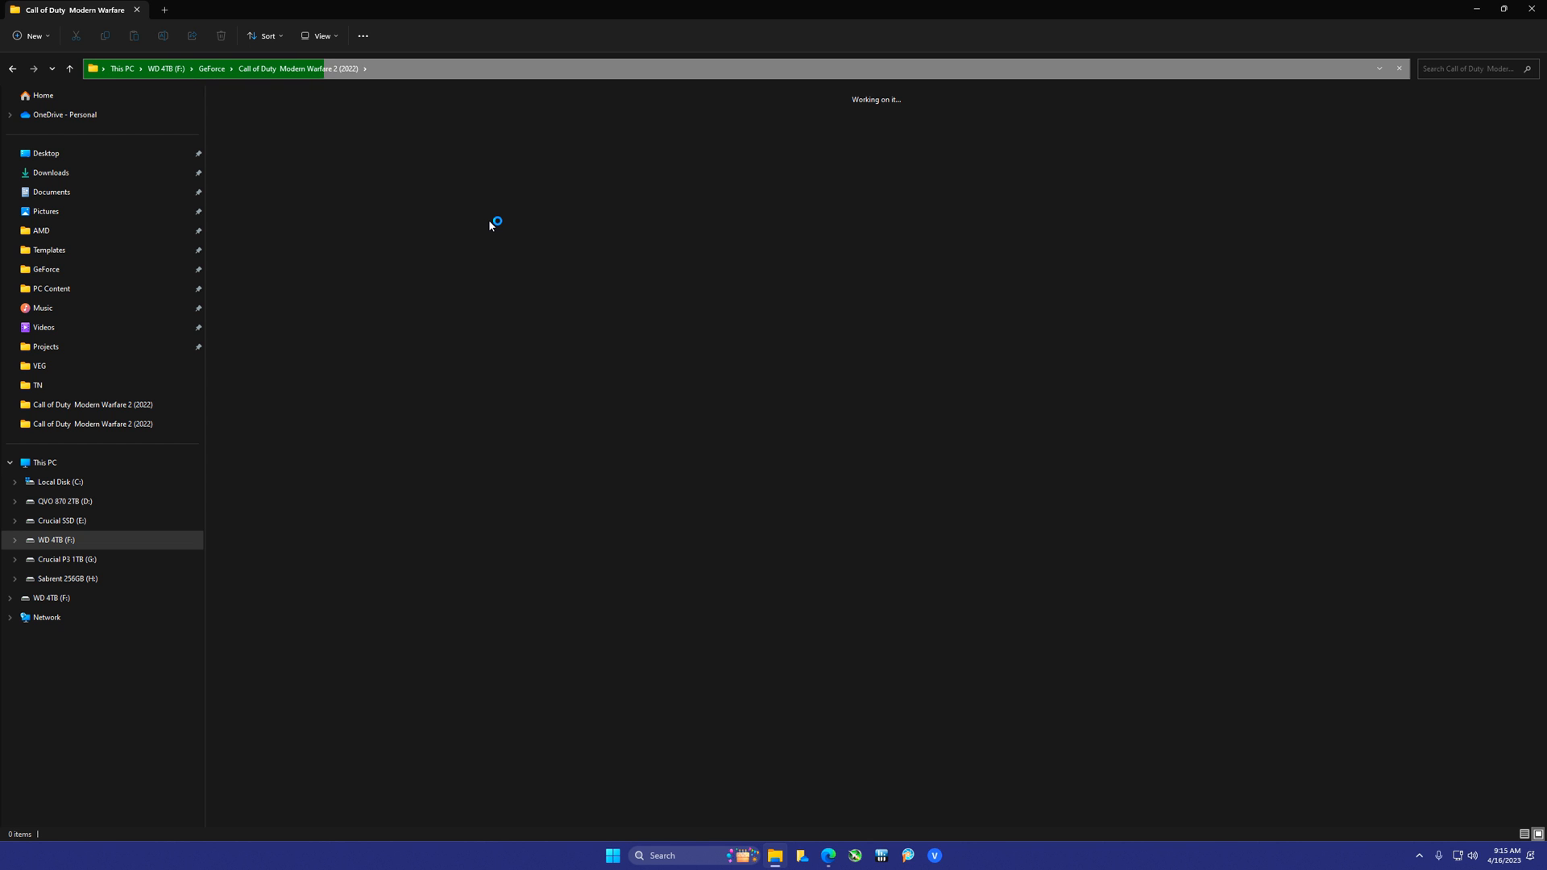
{"action": "left_click", "coordinate": [298, 67]}
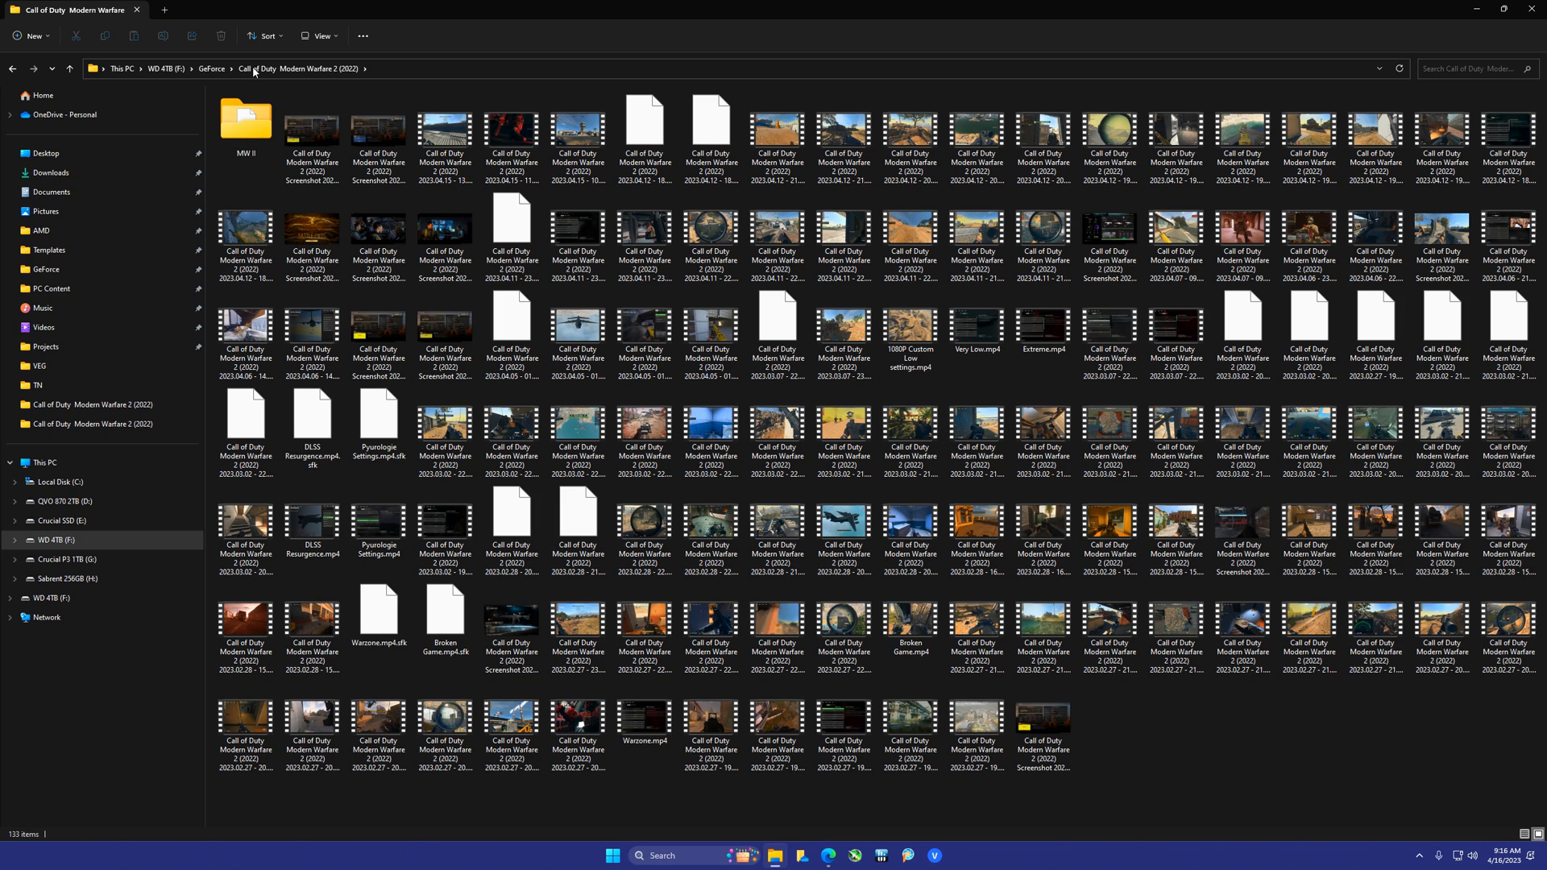
{"action": "left_click", "coordinate": [511, 234]}
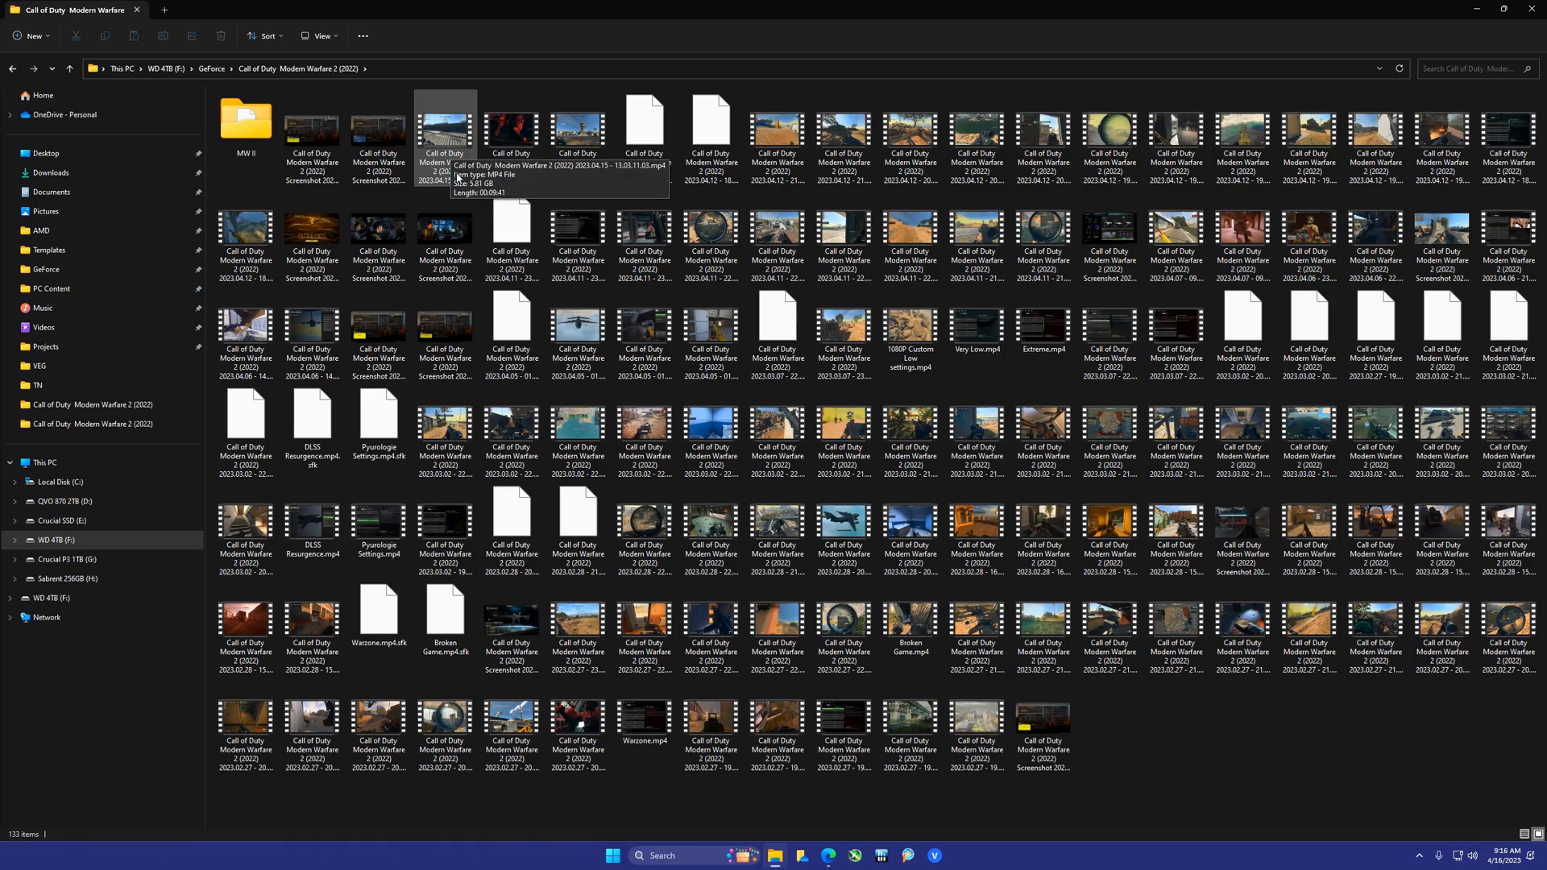
Play the selected Call of Duty recording in the video player
{"action": "double_click", "coordinate": [445, 125]}
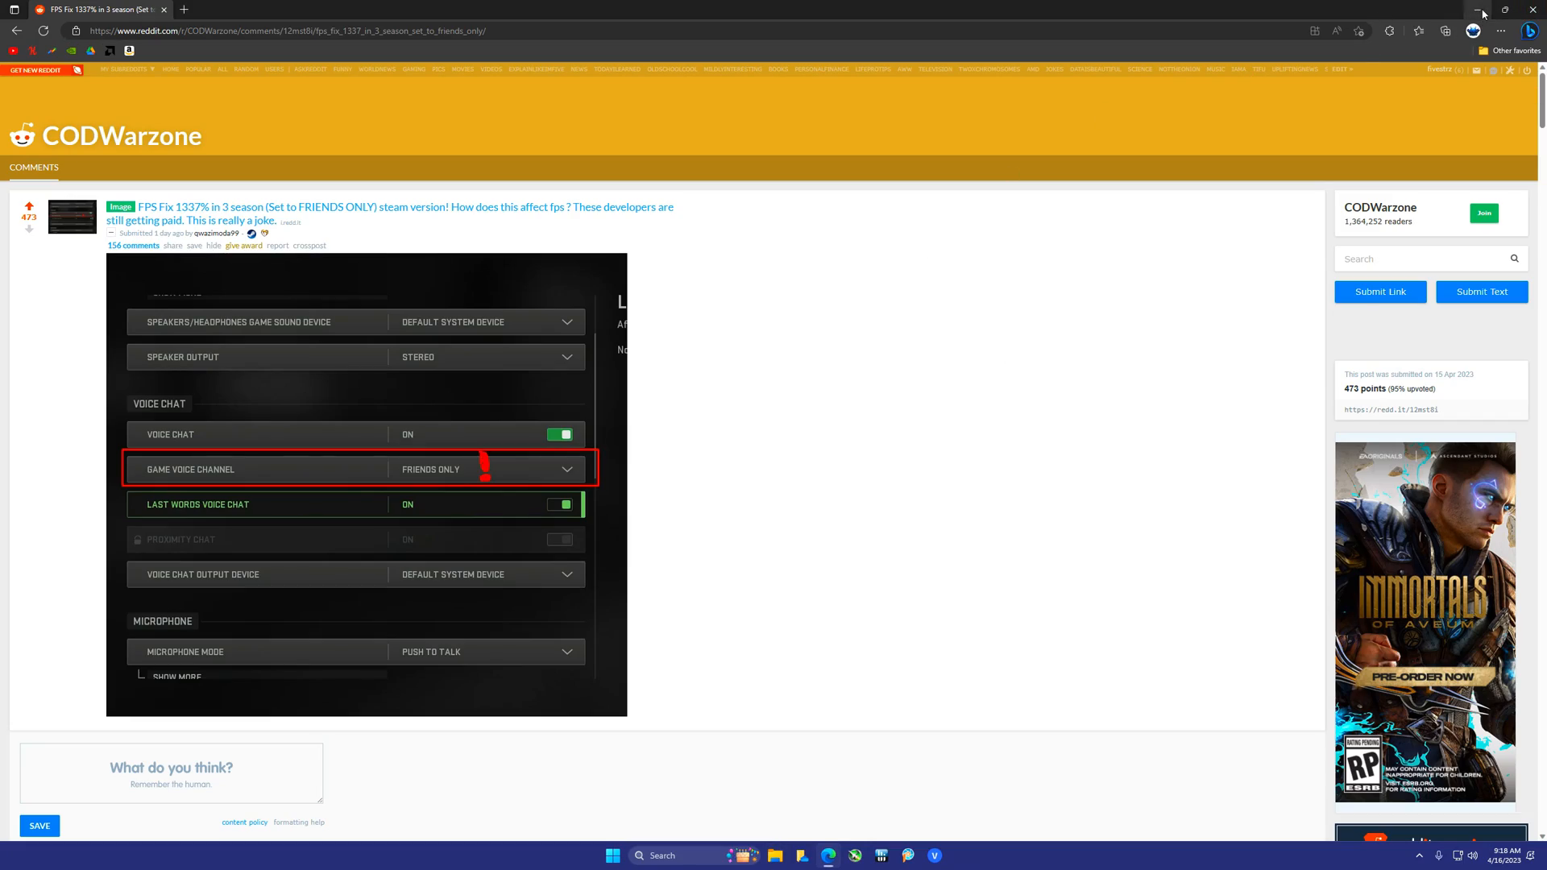
{"action": "mouse_move", "coordinate": [1481, 10]}
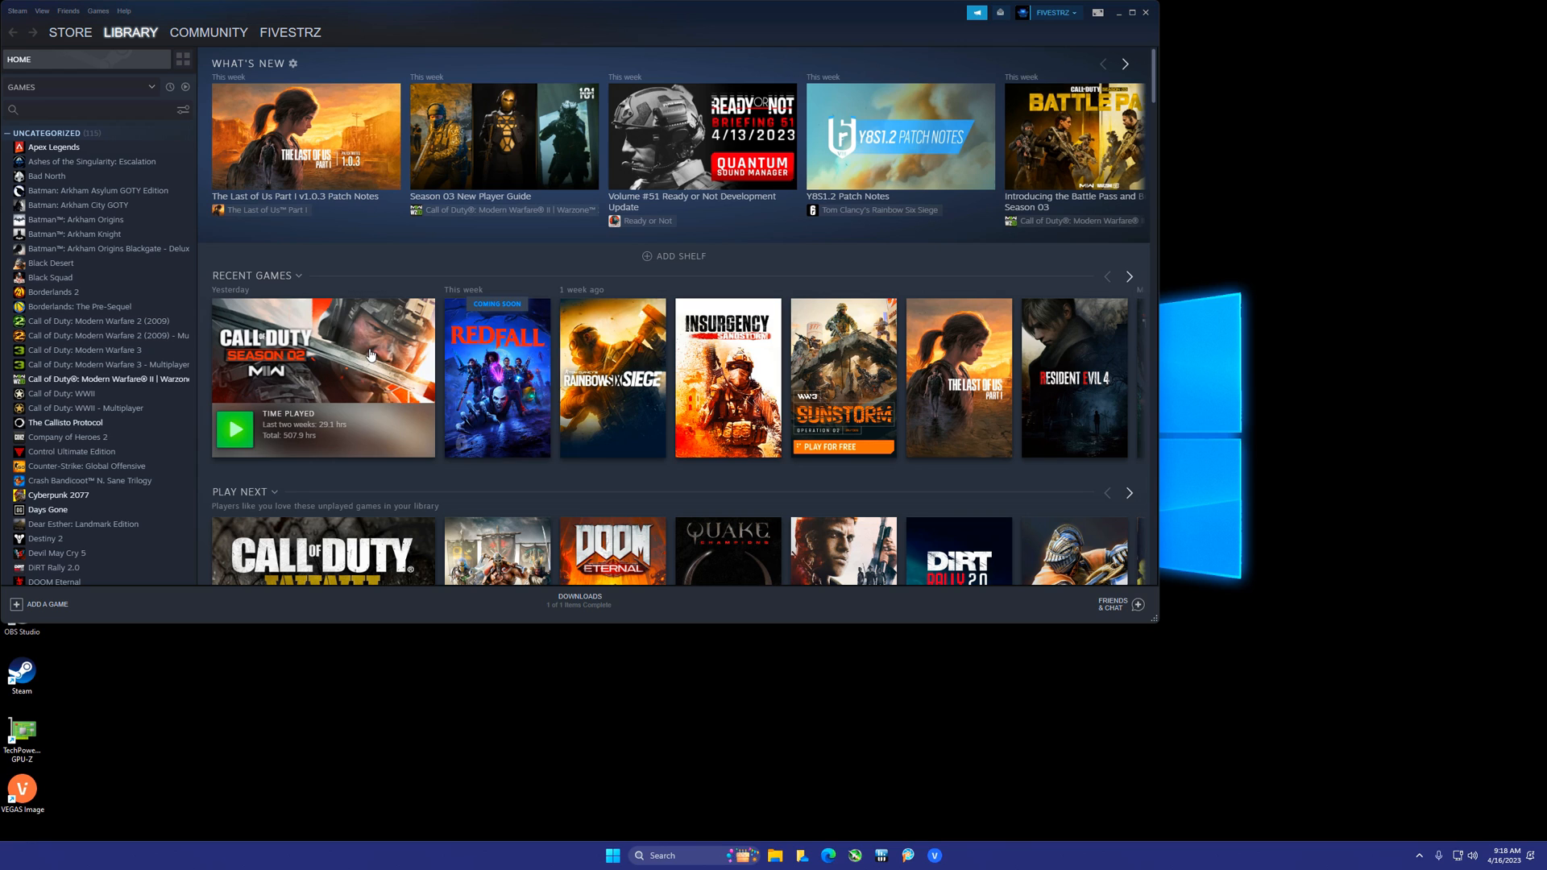
Launch Call of Duty: MWII from the Steam library and check the empty Downloads queue
{"action": "left_click", "coordinate": [106, 379]}
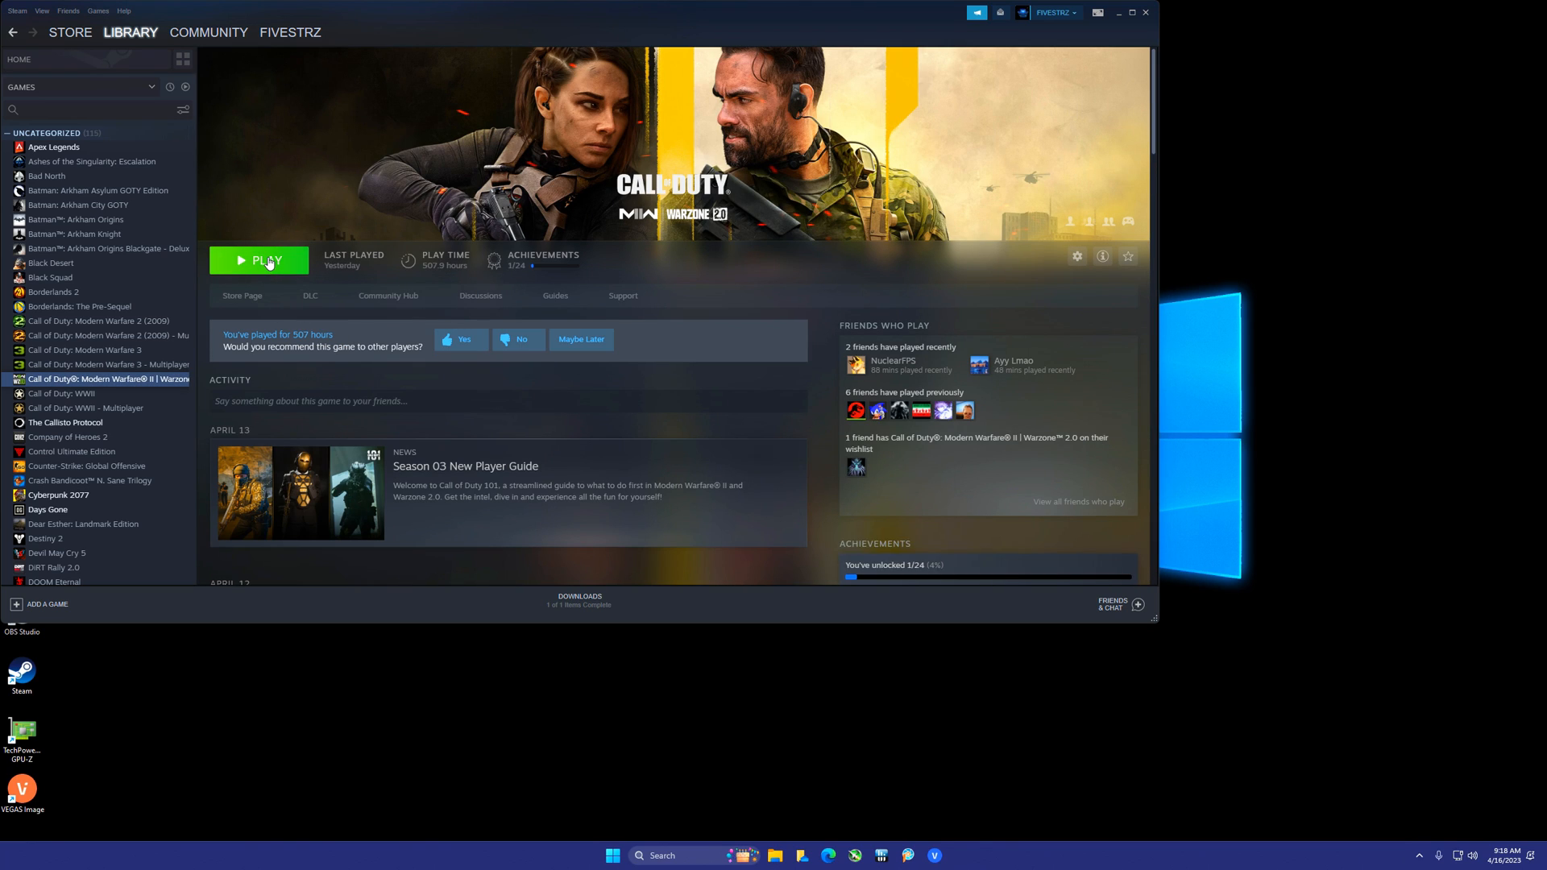
{"action": "left_click", "coordinate": [259, 260]}
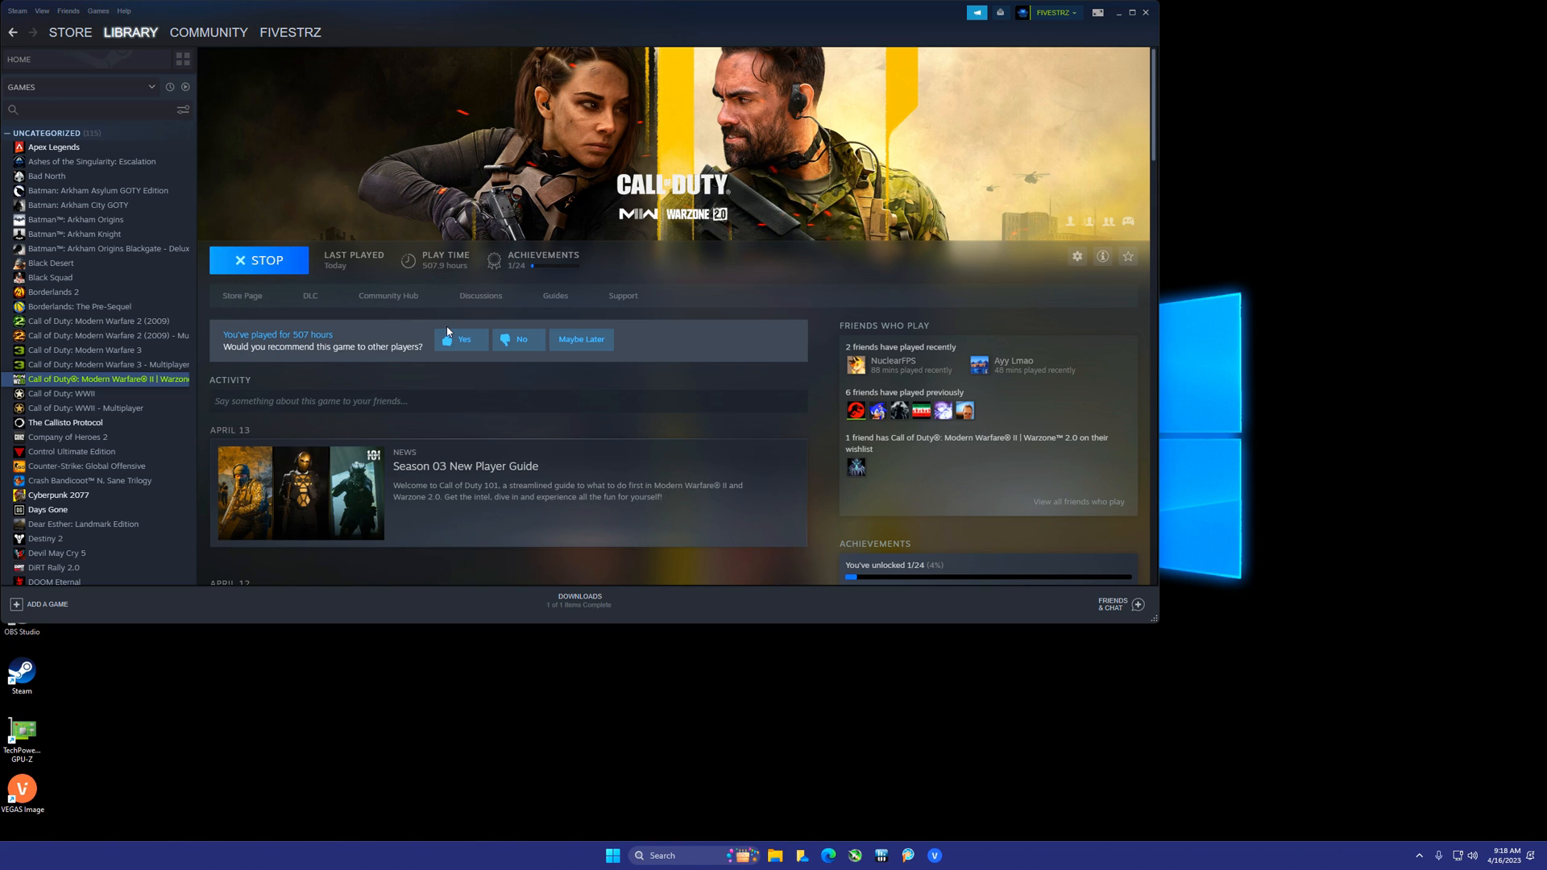
{"action": "mouse_move", "coordinate": [454, 326]}
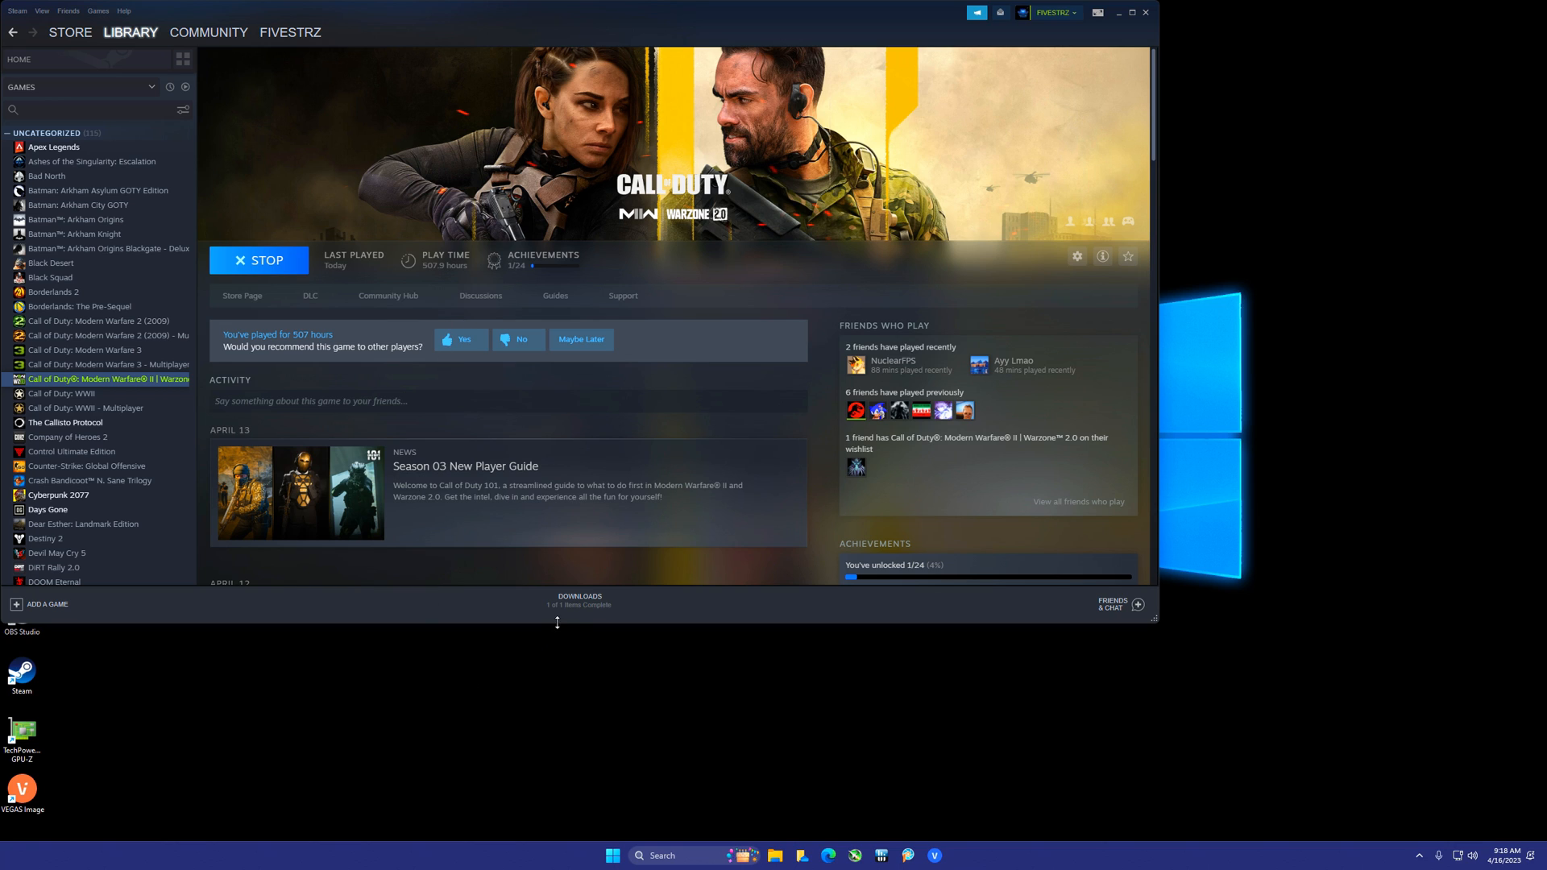
{"action": "left_click", "coordinate": [579, 597]}
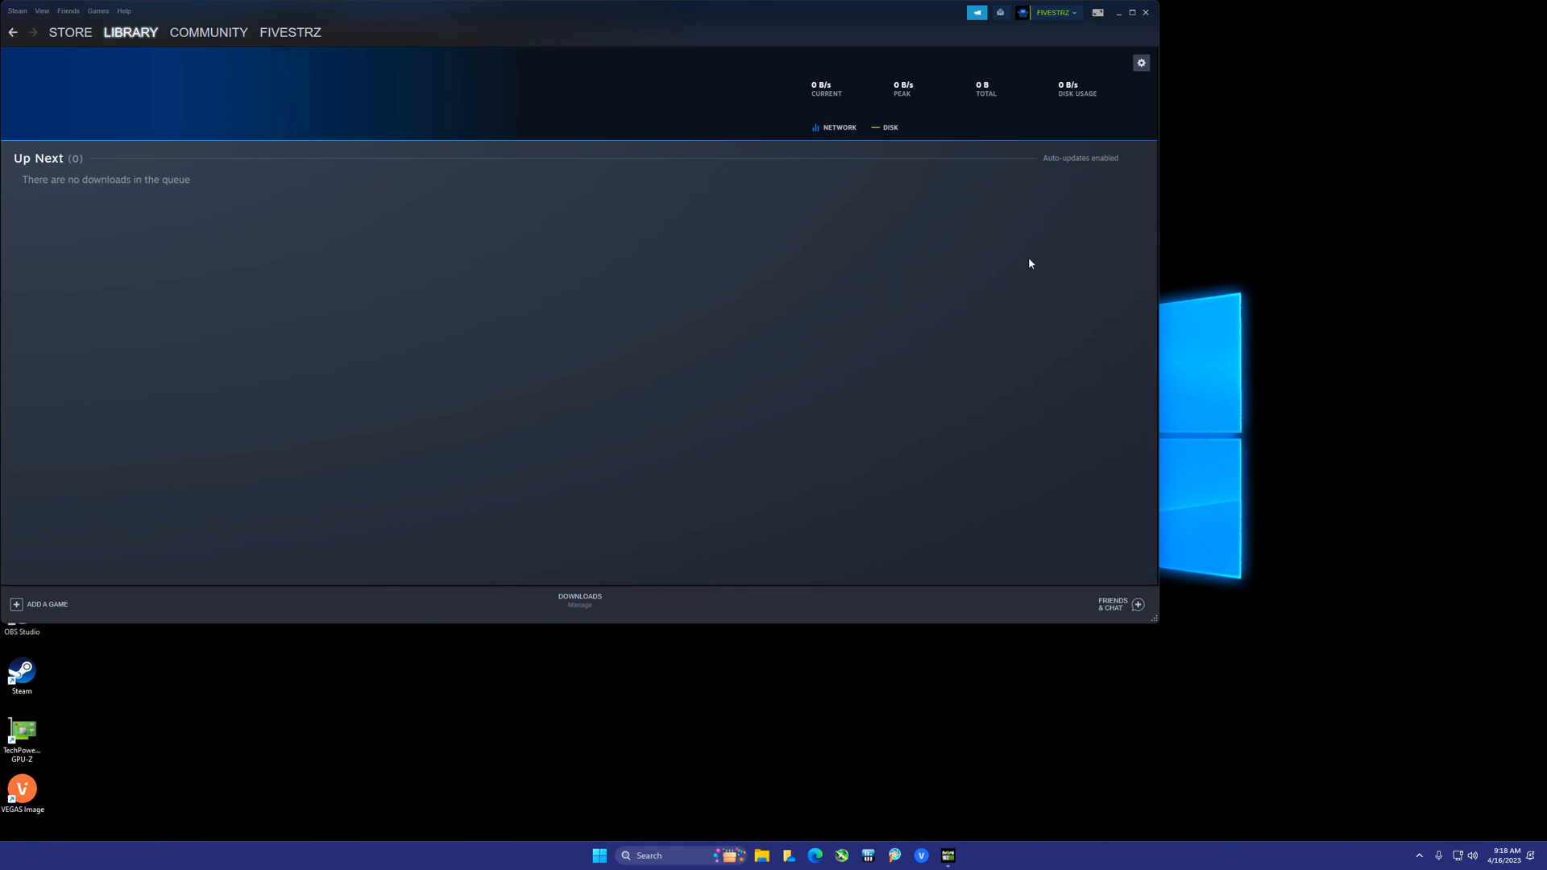
{"action": "mouse_move", "coordinate": [664, 348]}
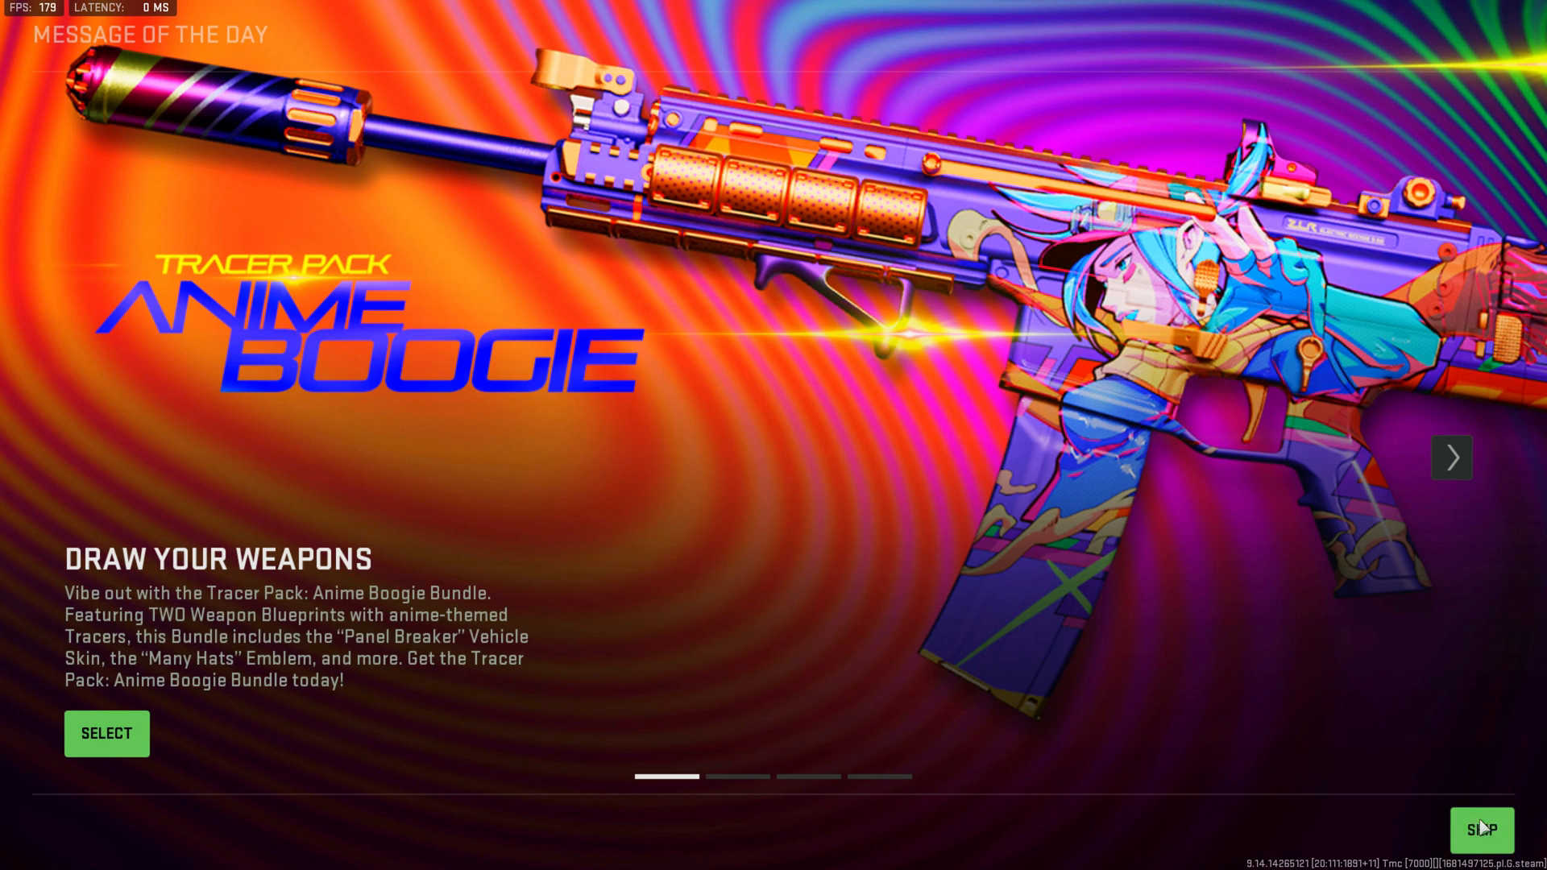
Skip the message of the day, visit Graphics settings, and return to the settings list
{"action": "left_click", "coordinate": [1480, 827]}
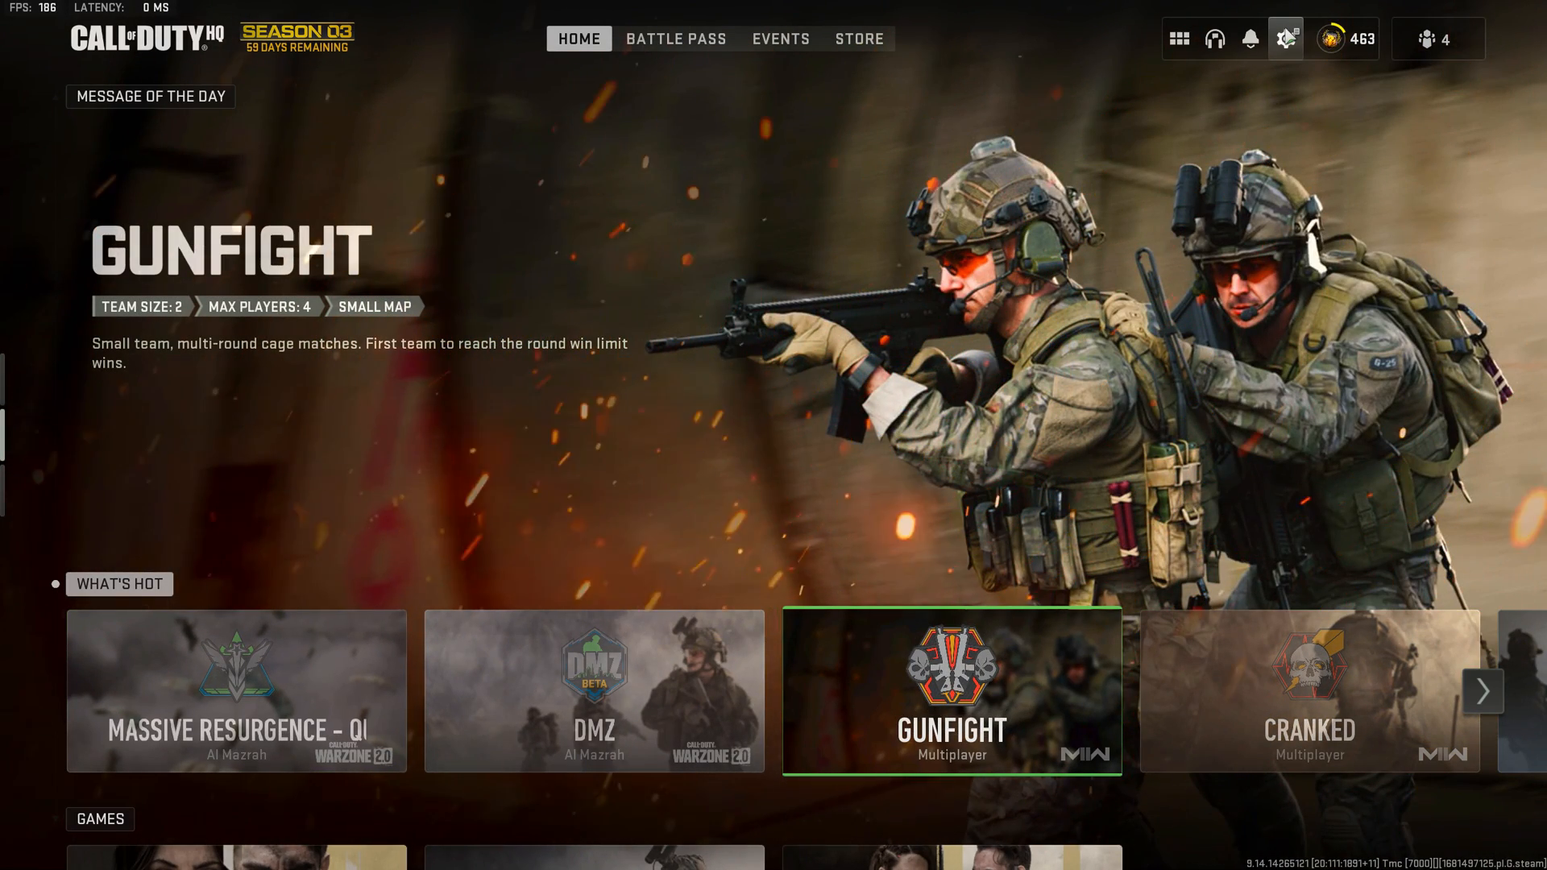
{"action": "left_click", "coordinate": [1286, 39]}
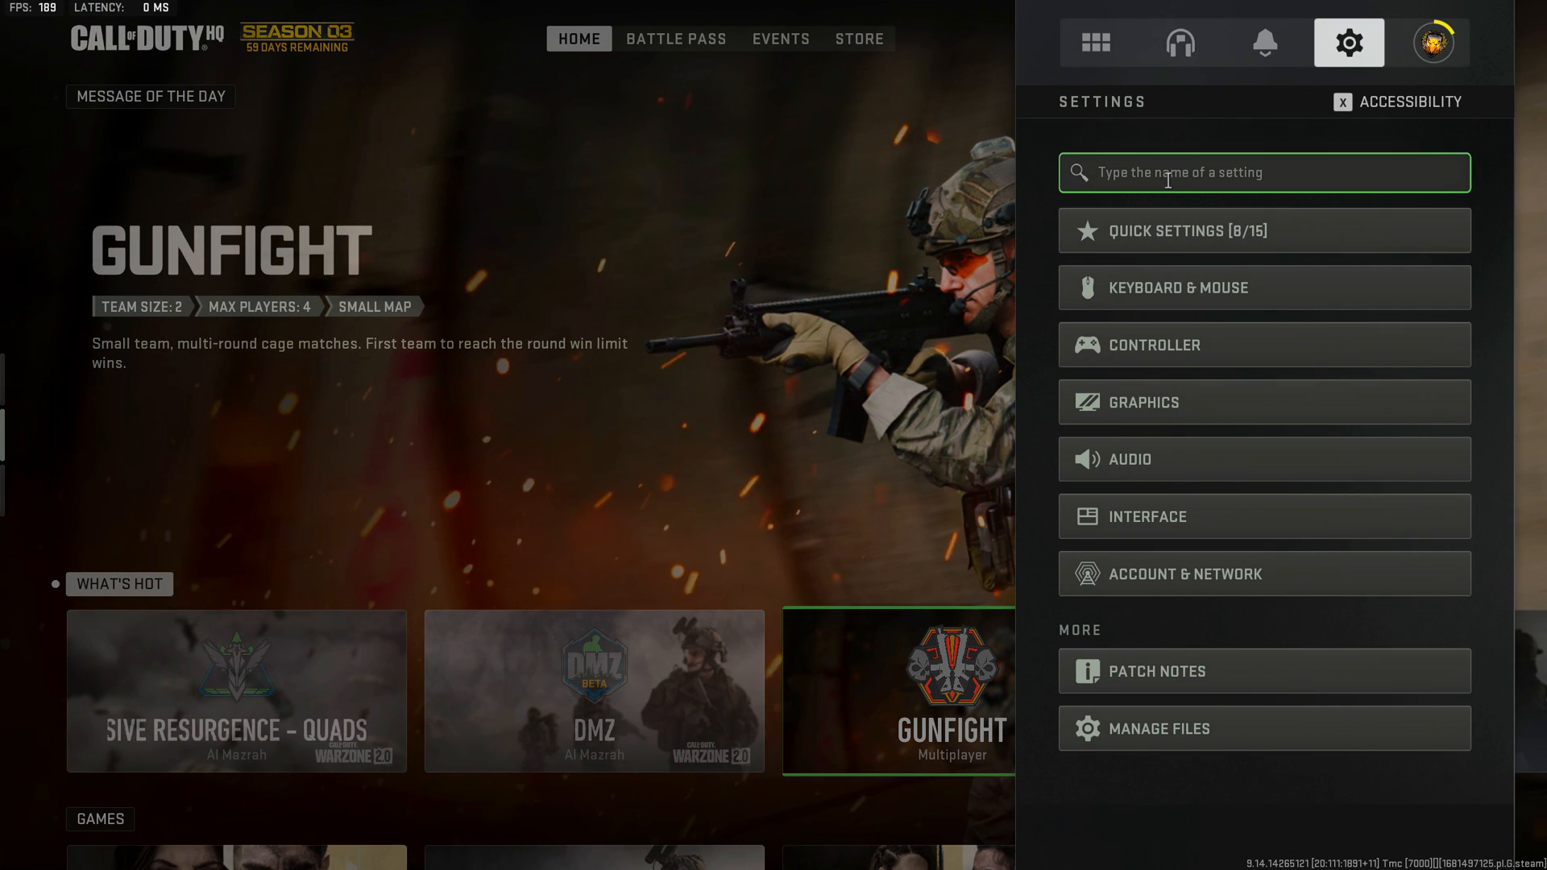
{"action": "left_click", "coordinate": [1263, 401]}
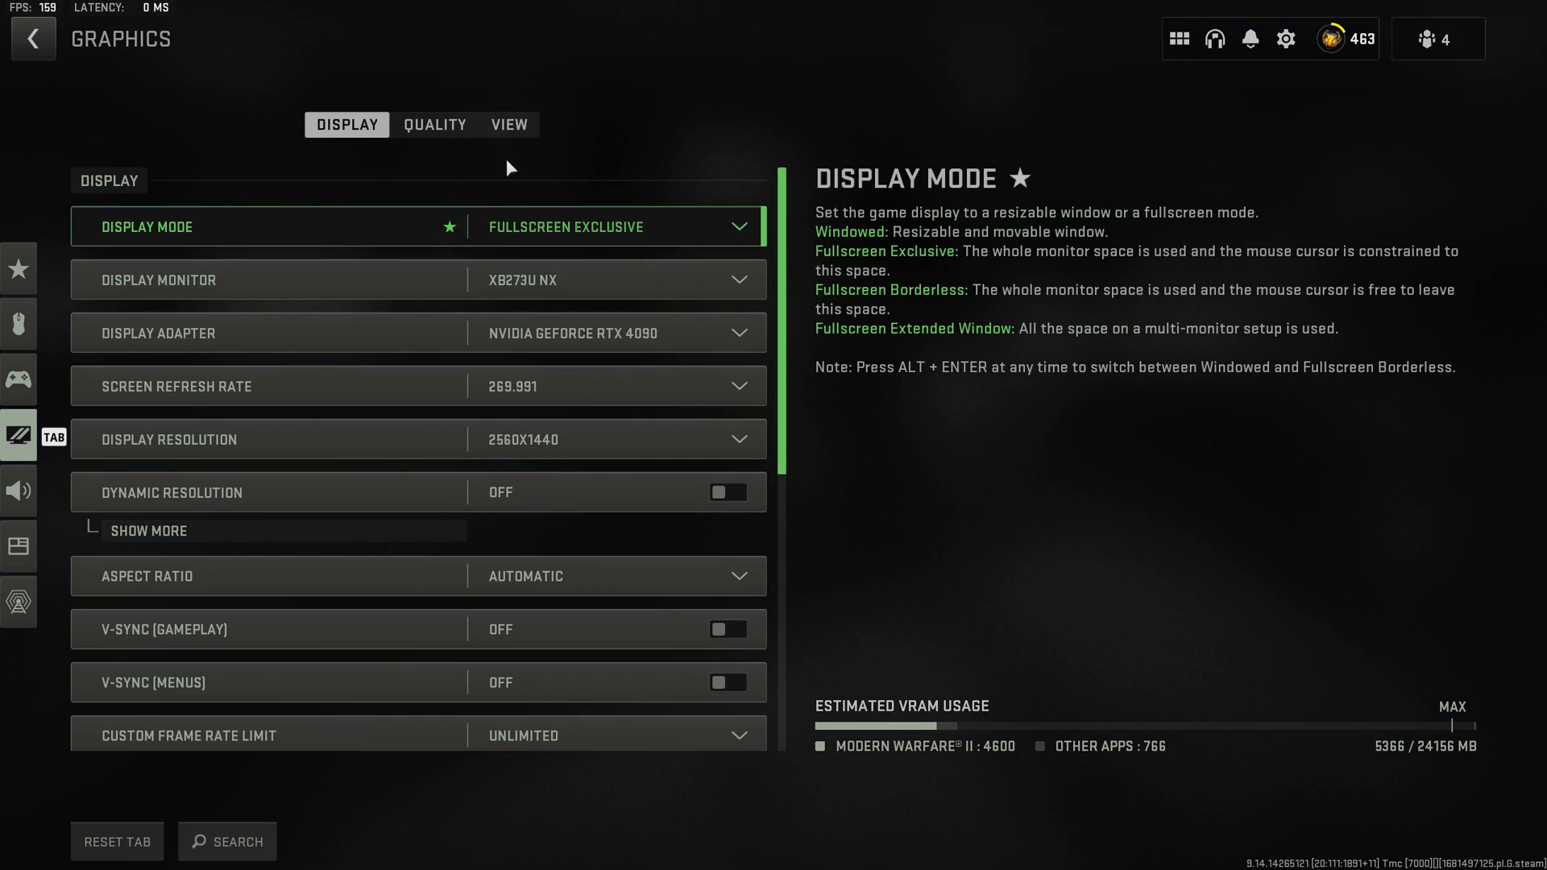
{"action": "left_click", "coordinate": [433, 124]}
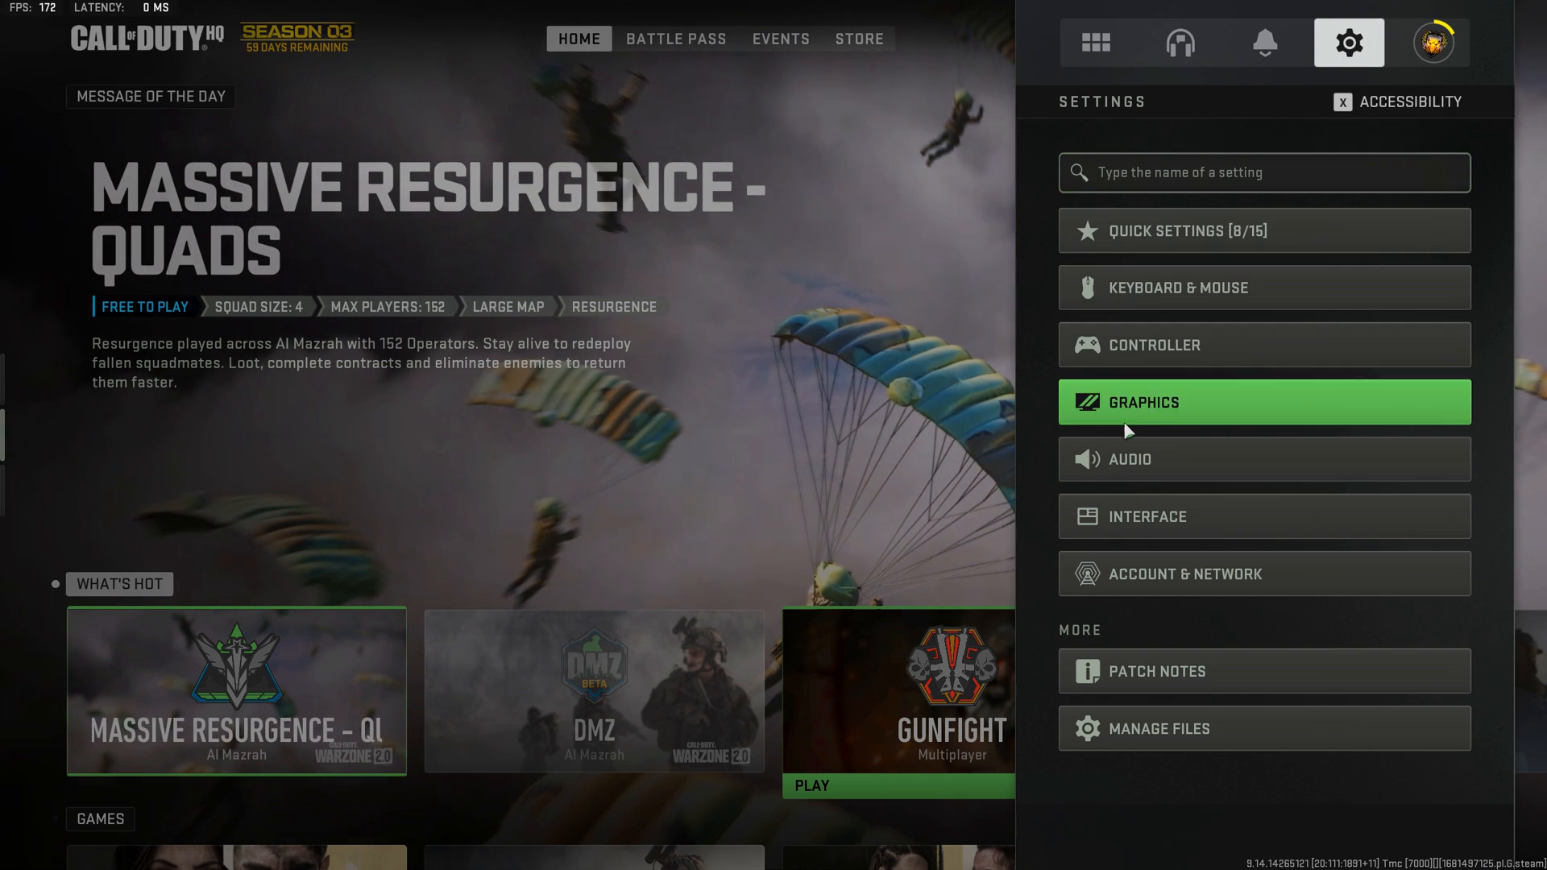
In Audio settings, switch Game Voice Channel to All Lobby, then to Friends Only
{"action": "left_click", "coordinate": [1262, 458]}
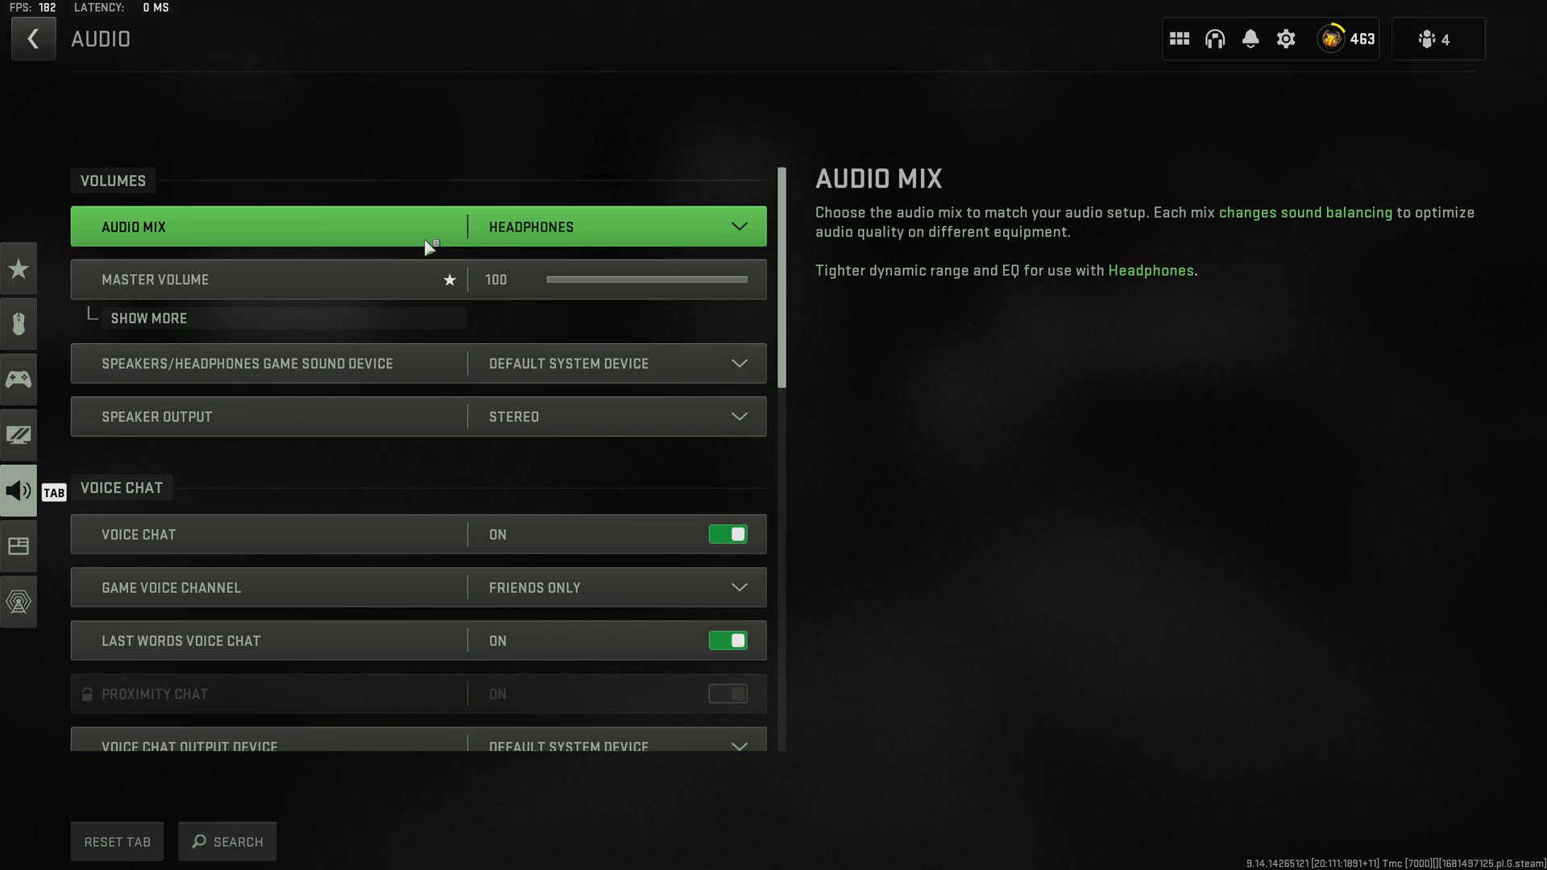
{"action": "left_click", "coordinate": [611, 587]}
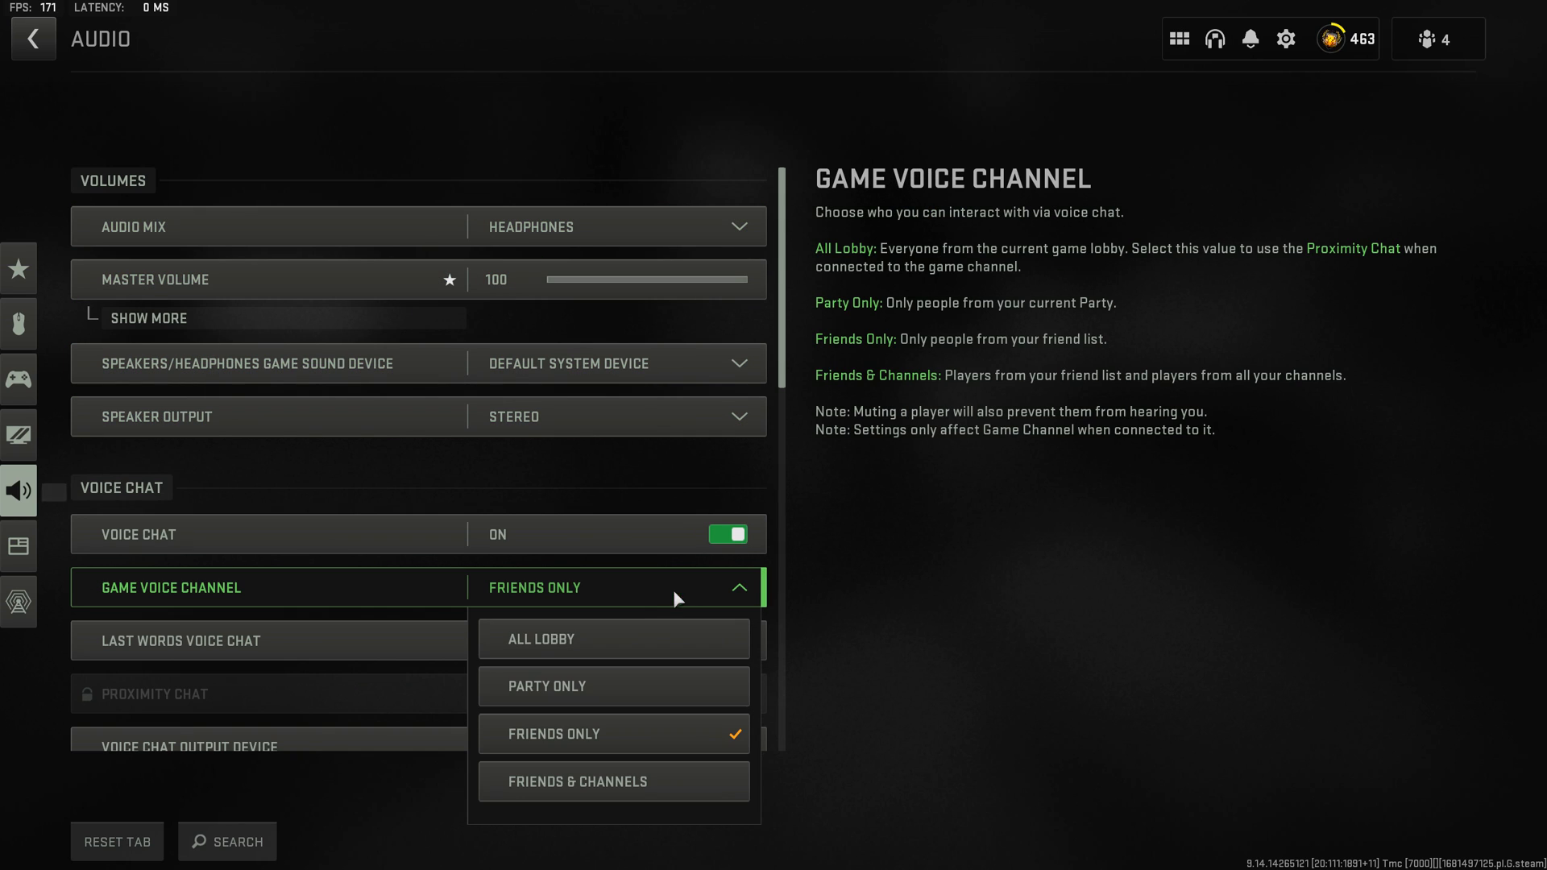
{"action": "left_click", "coordinate": [538, 638]}
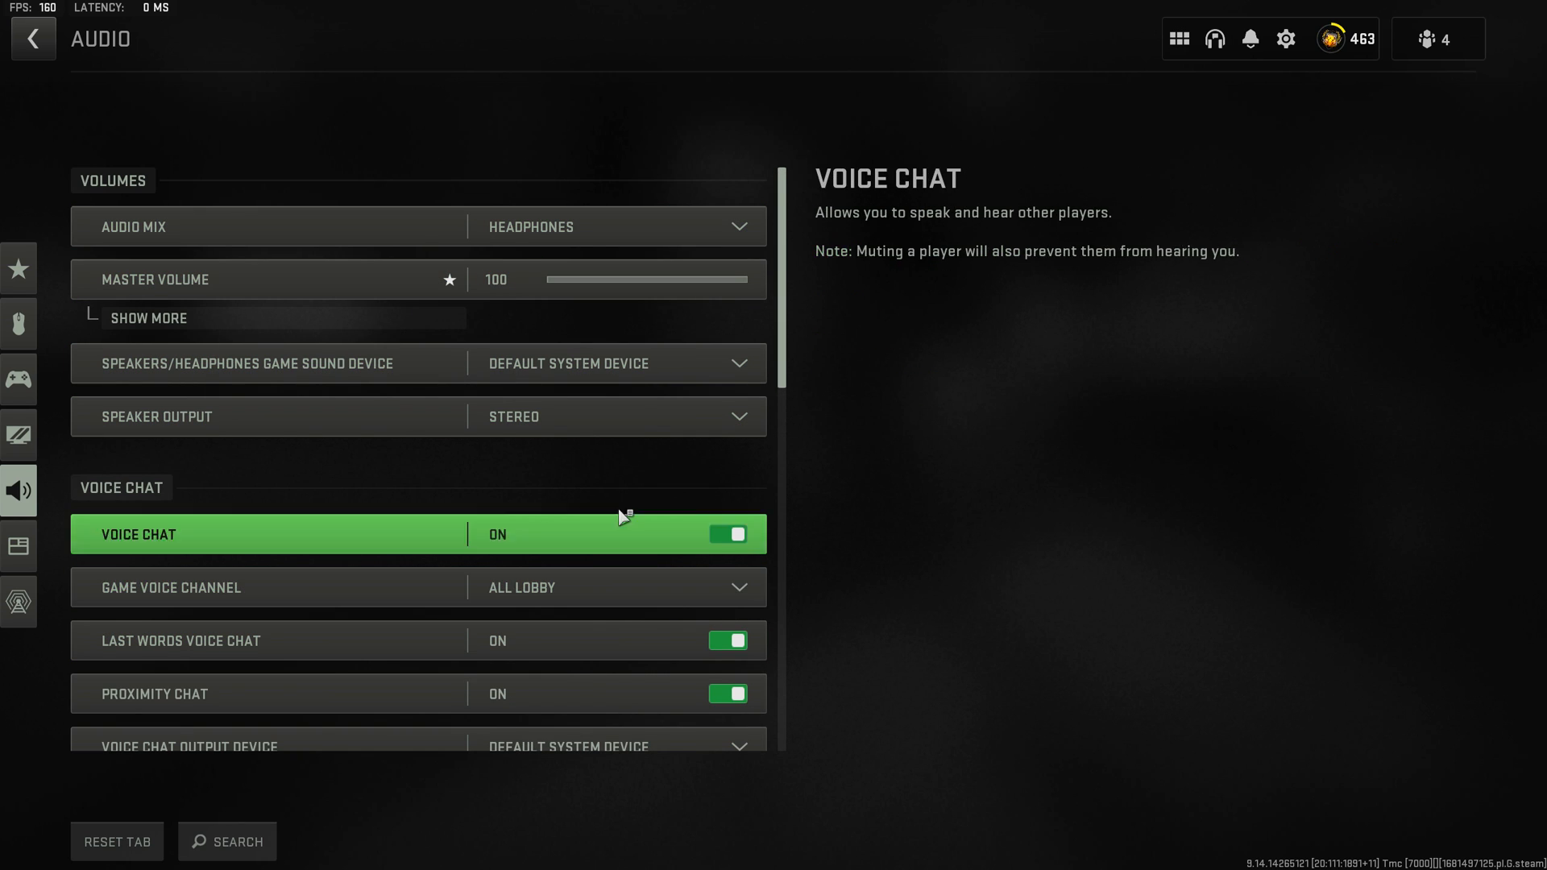
{"action": "left_click", "coordinate": [611, 587]}
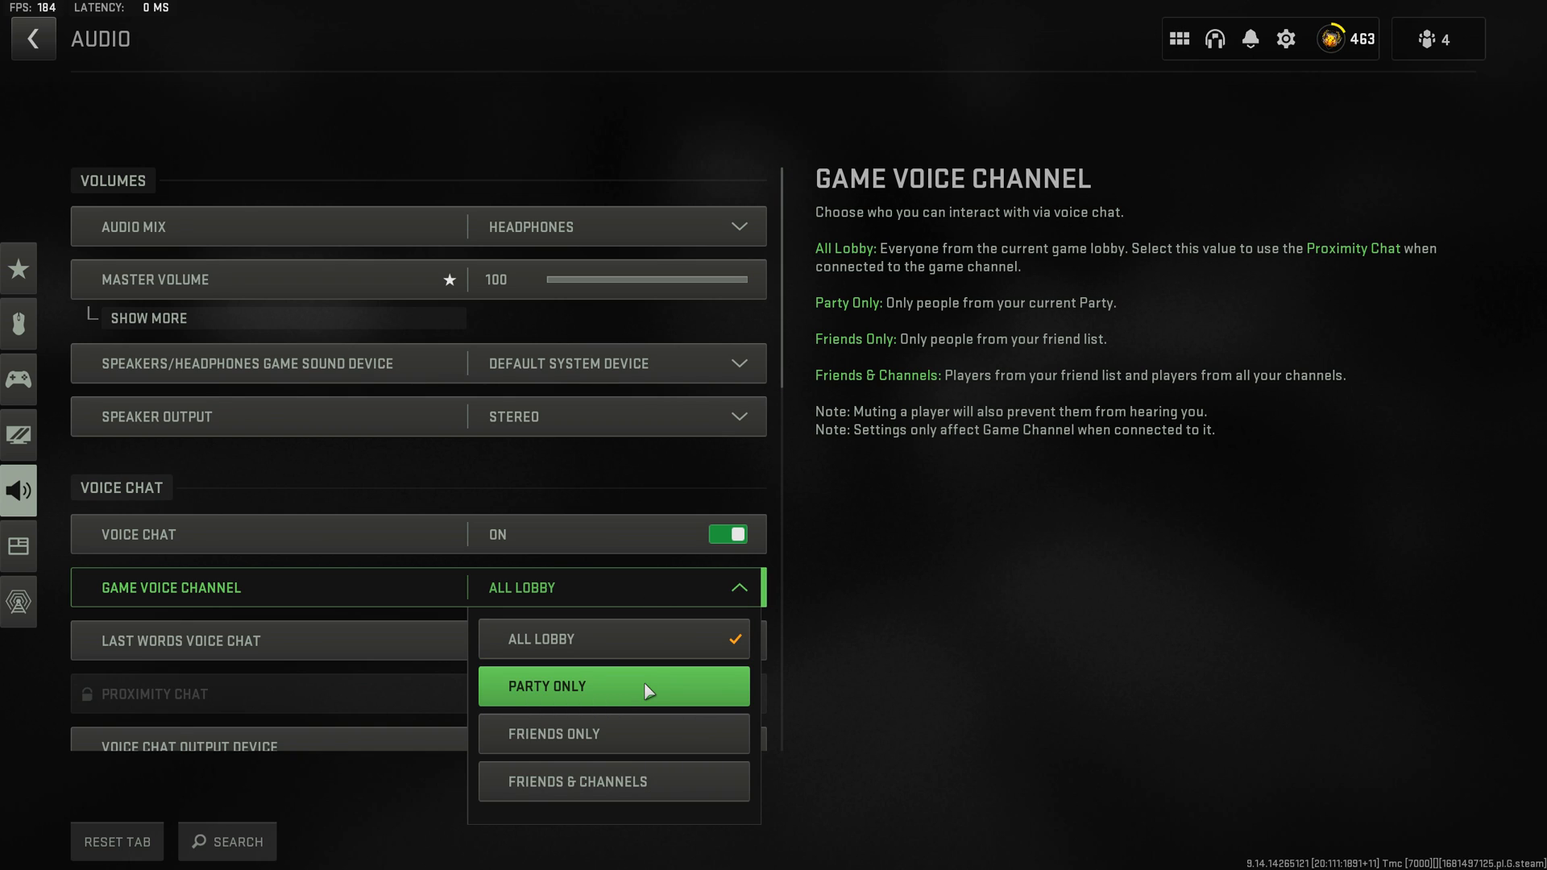
{"action": "left_click", "coordinate": [555, 733]}
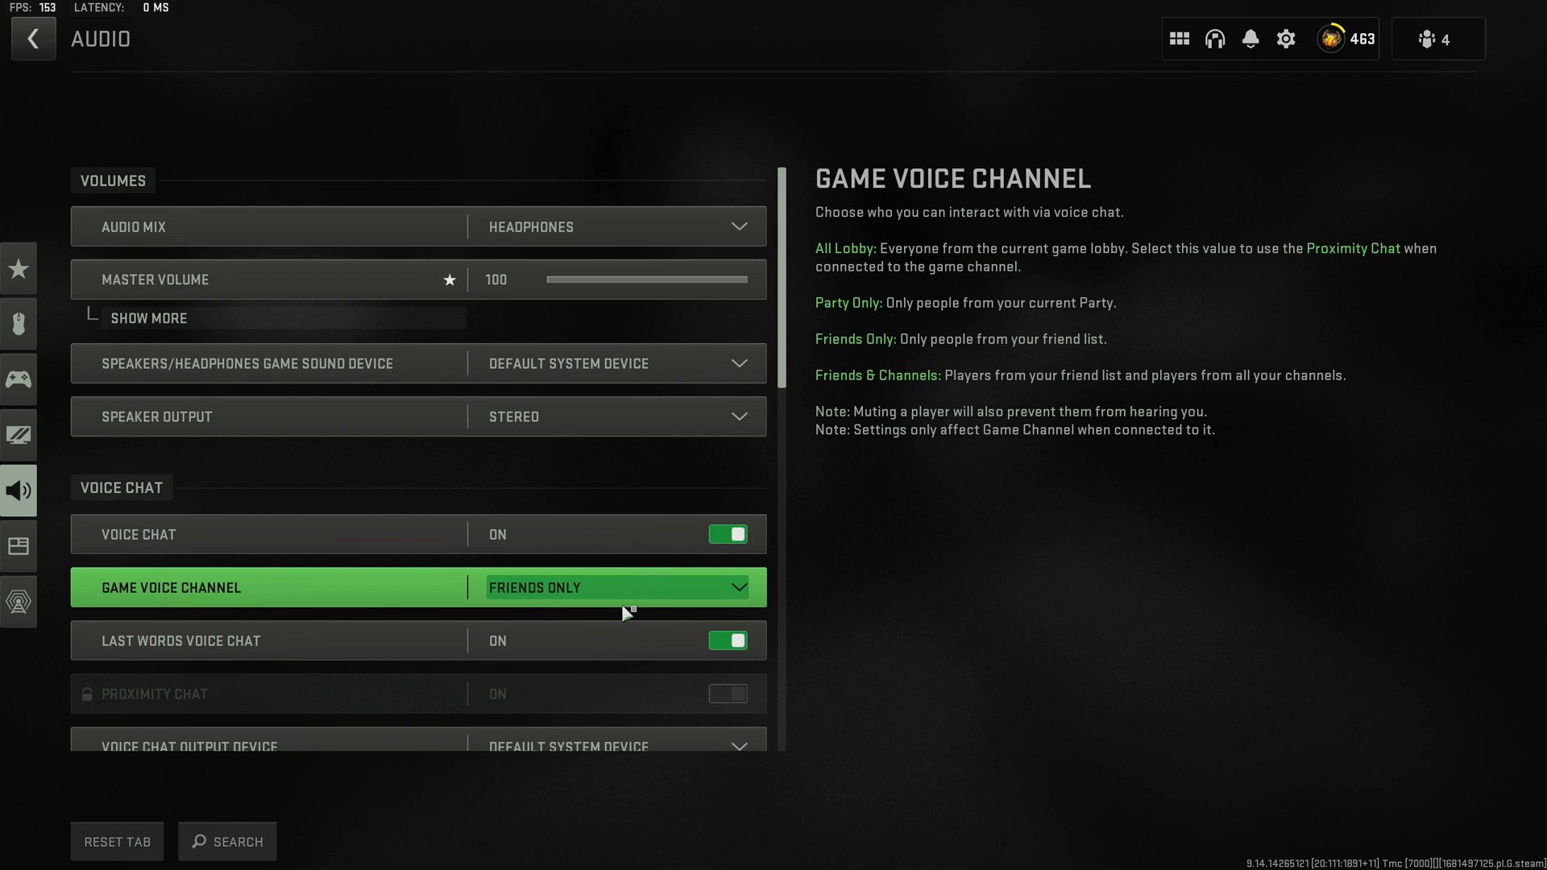
{"action": "mouse_move", "coordinate": [550, 640]}
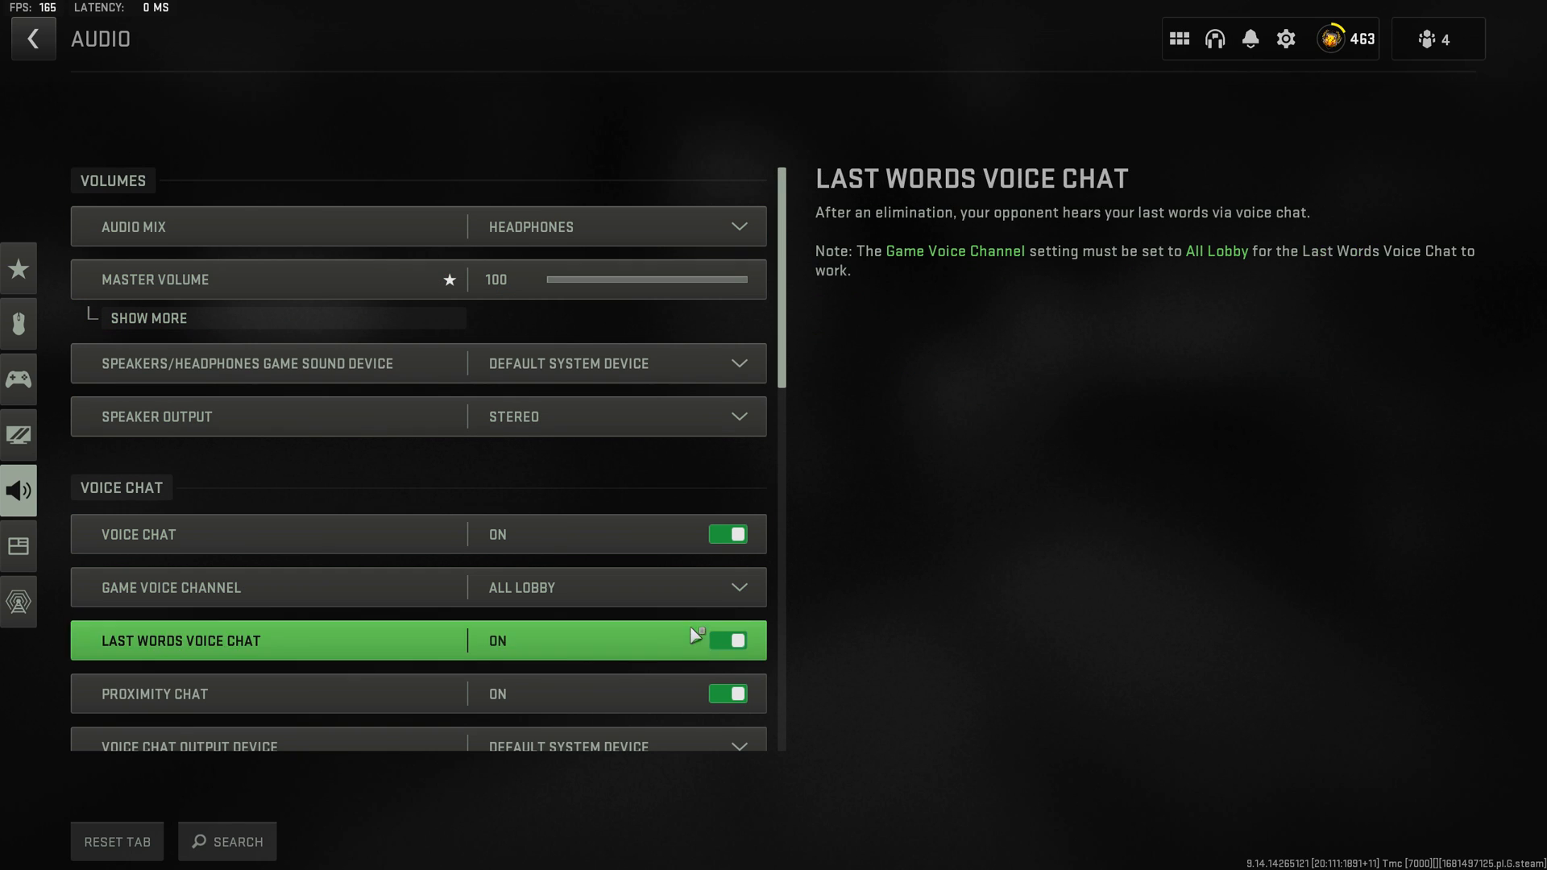
Set Game Voice Channel to Friends Only so Proximity Chat becomes locked
{"action": "left_click", "coordinate": [611, 588]}
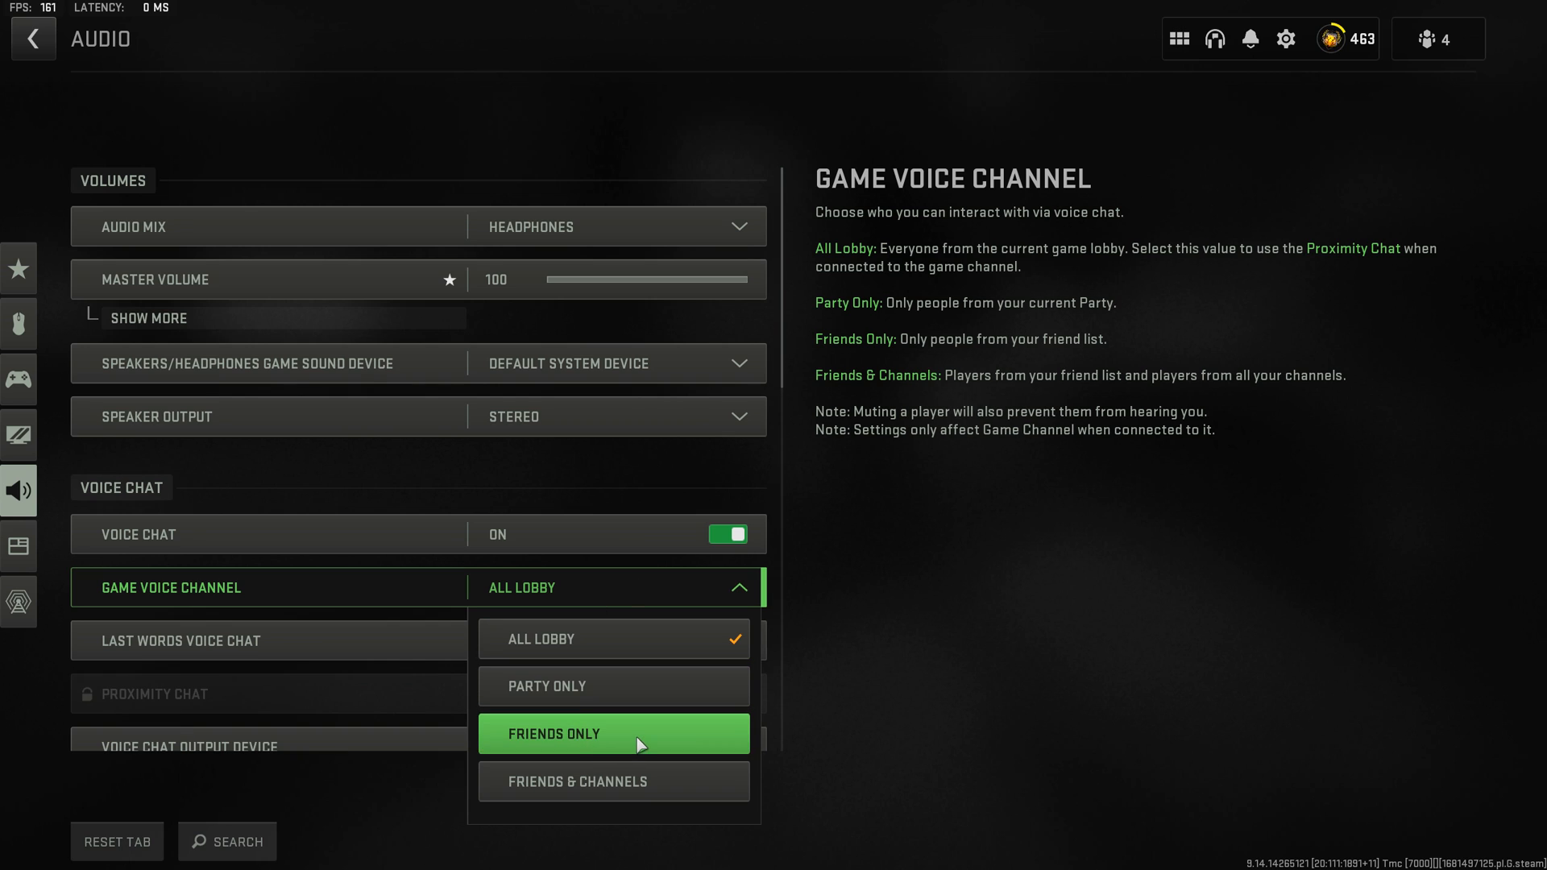
{"action": "left_click", "coordinate": [614, 733]}
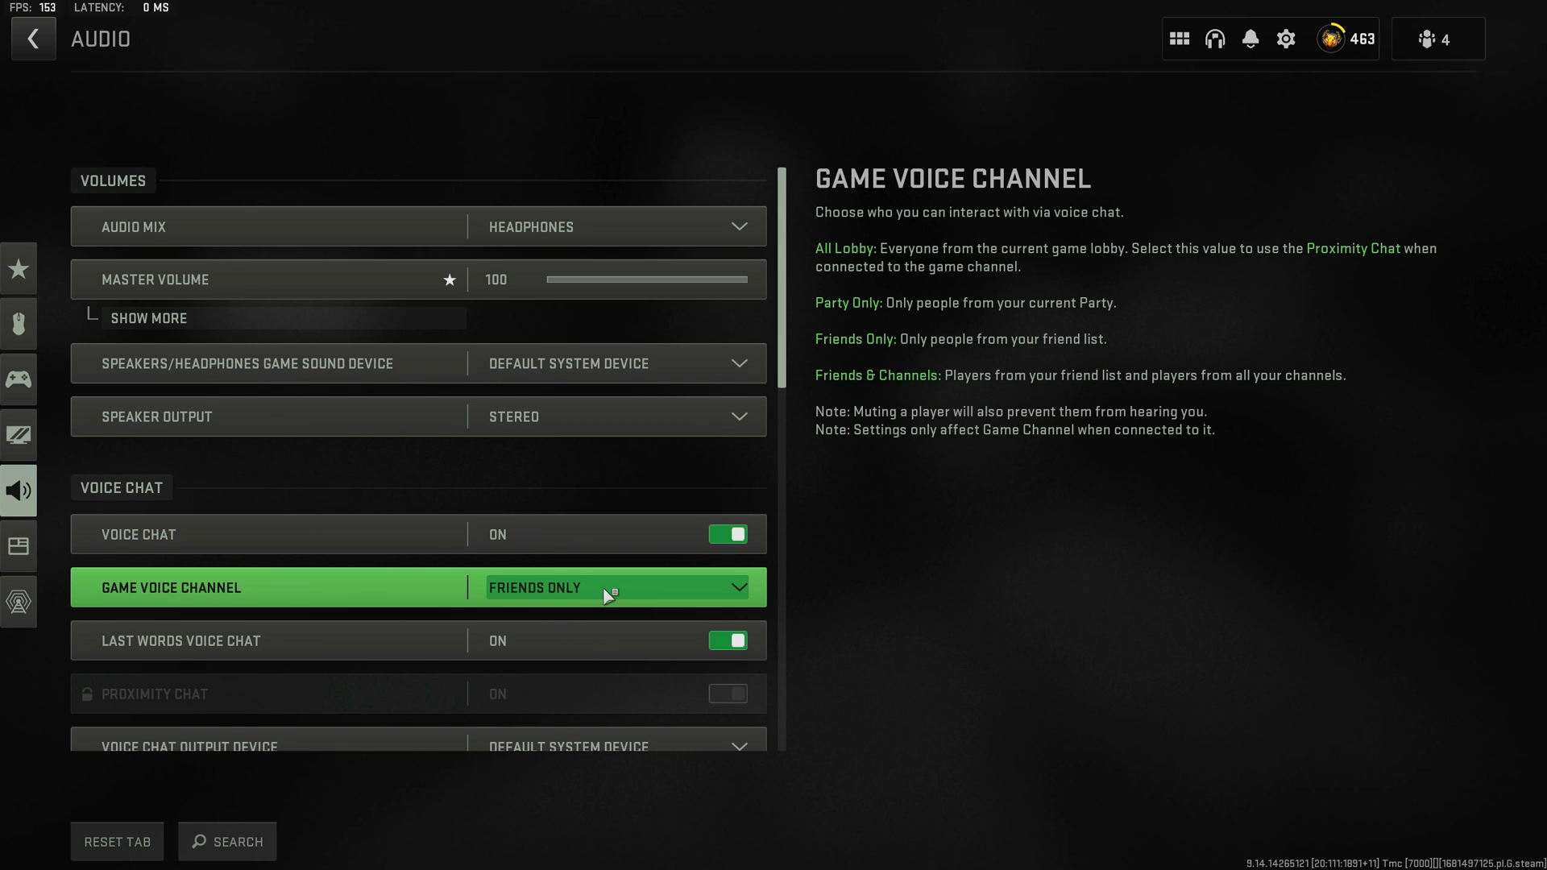
{"action": "mouse_move", "coordinate": [655, 625]}
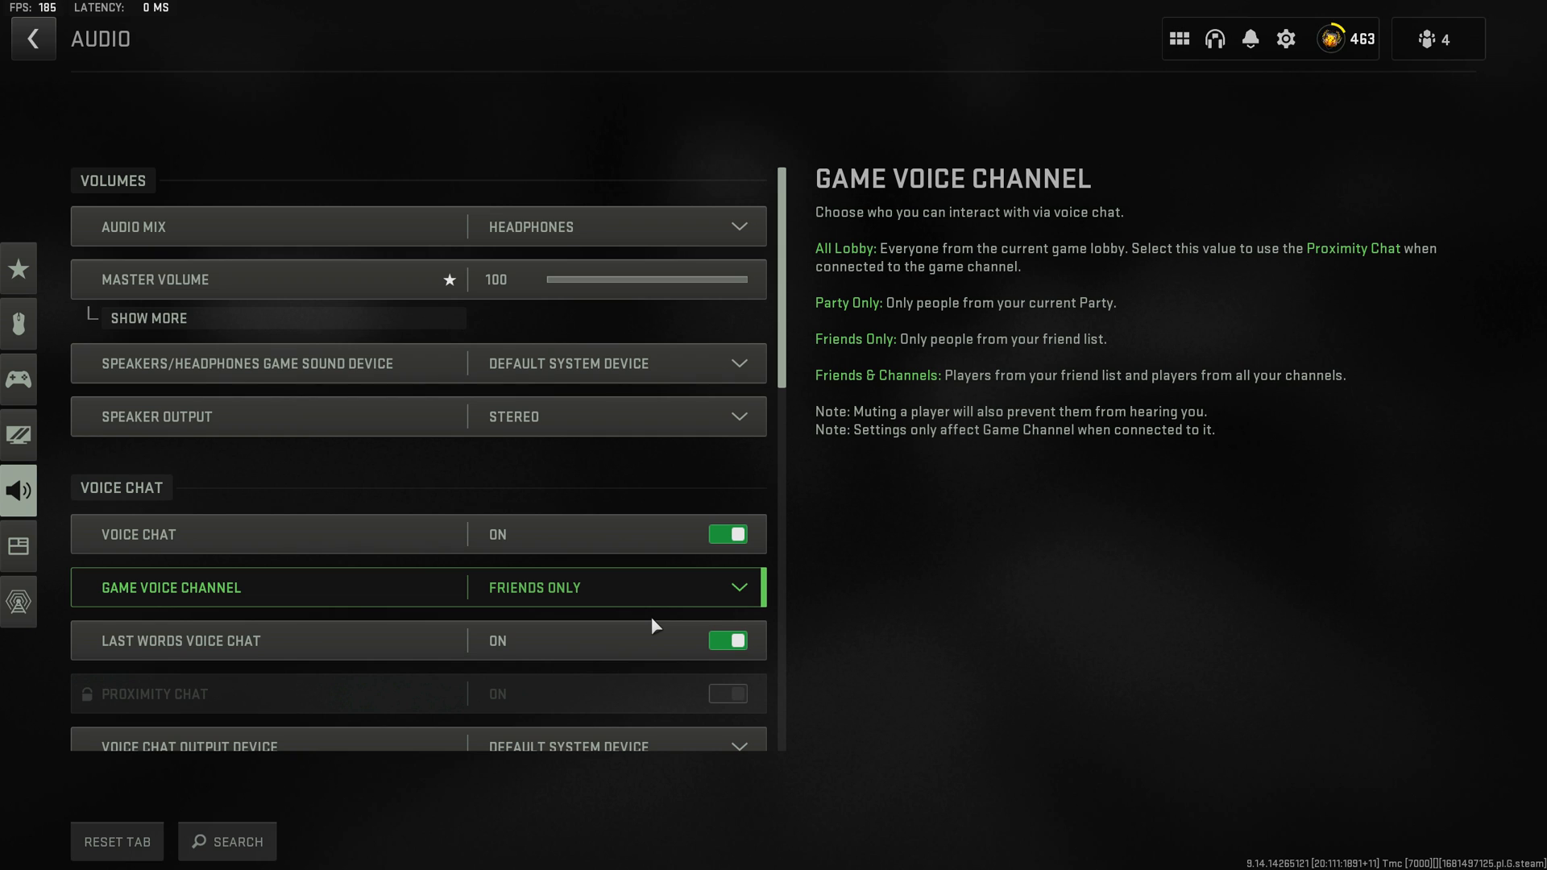
{"action": "mouse_move", "coordinate": [632, 694]}
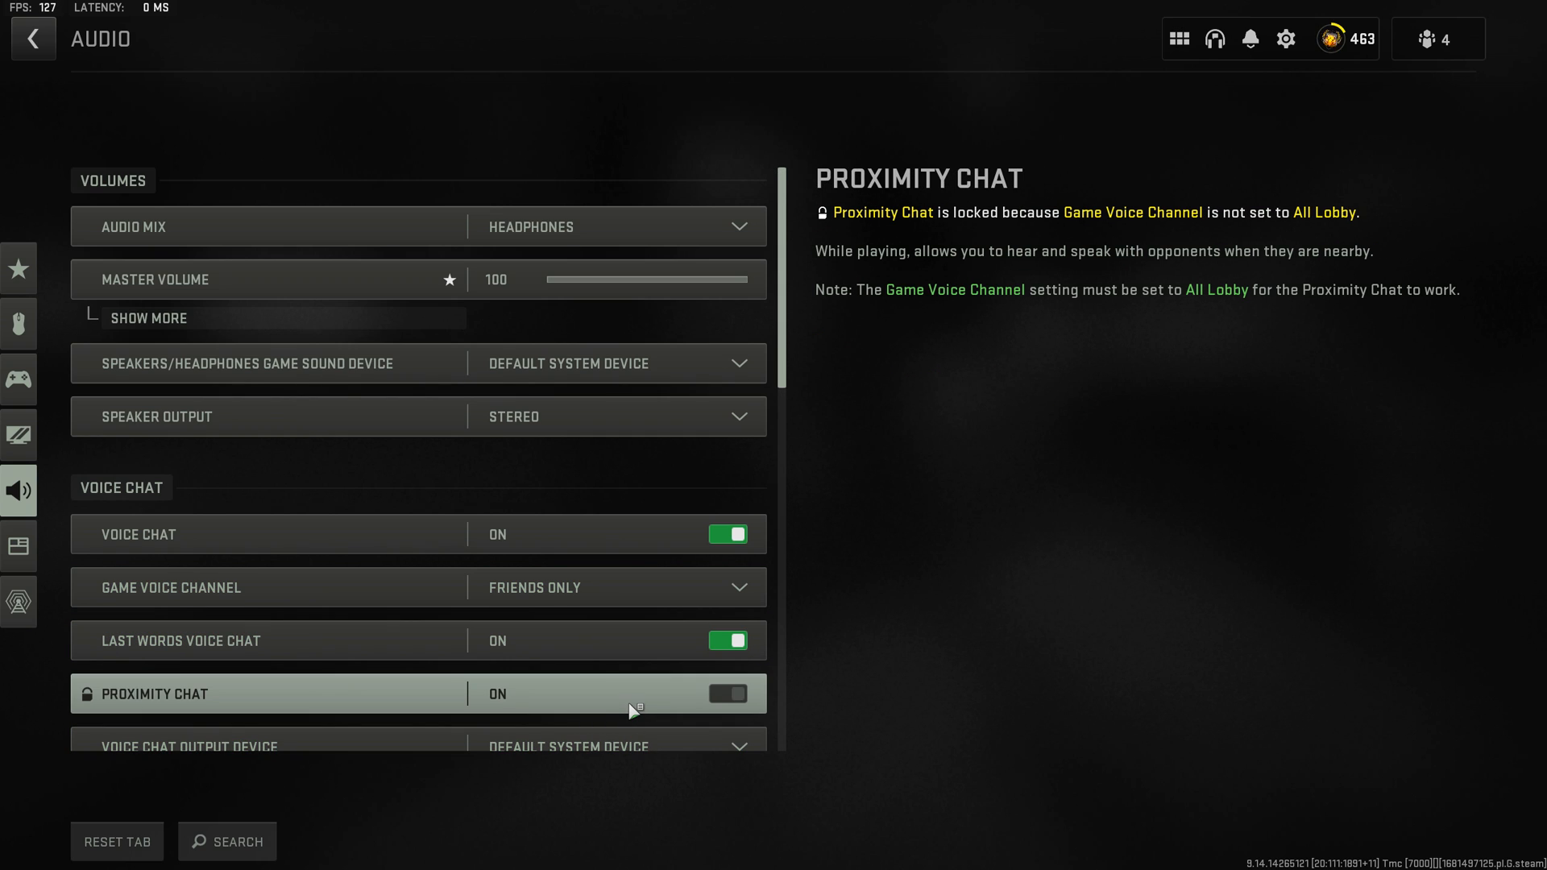